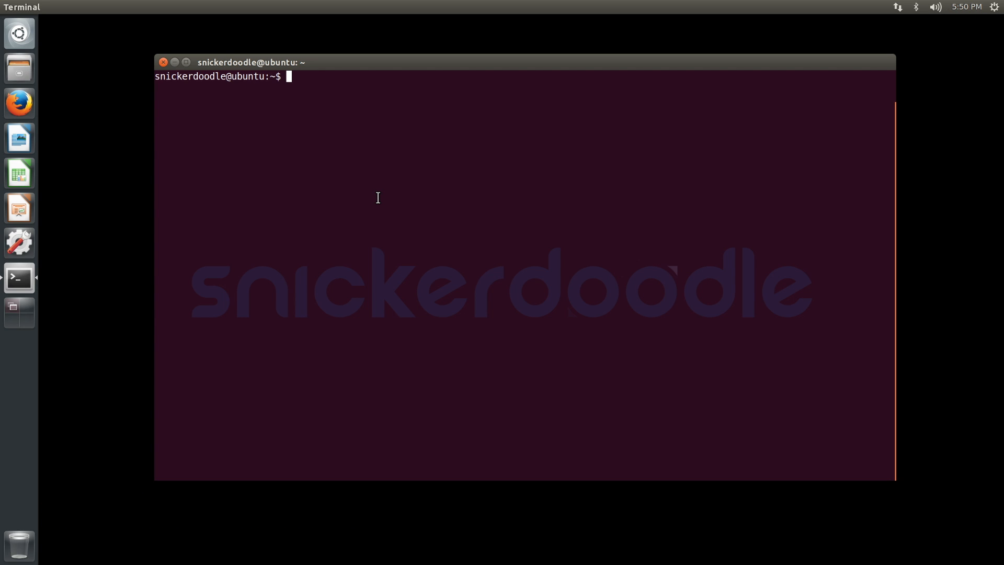
pyautogui.write('git clone ht')
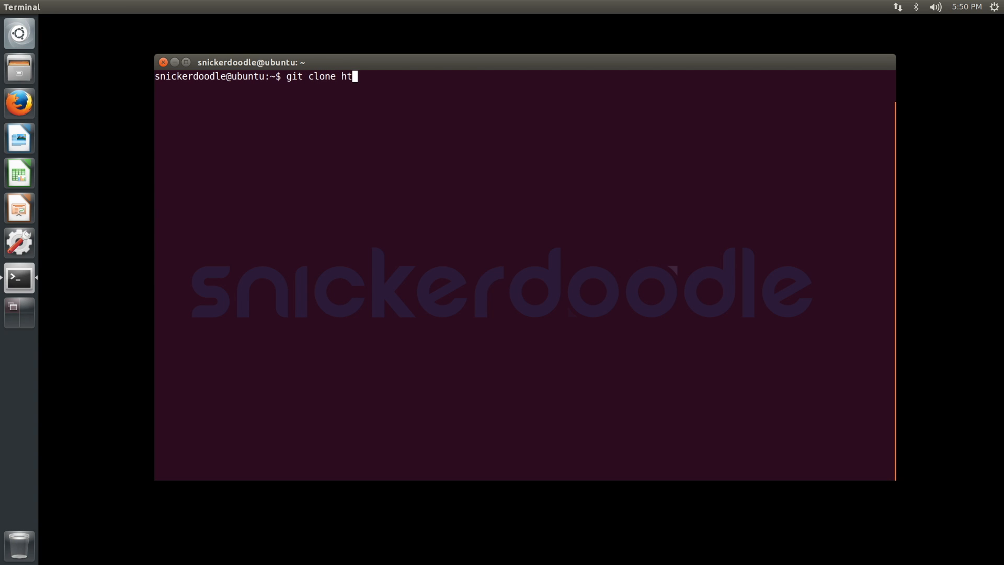
pyautogui.write('tps://git')
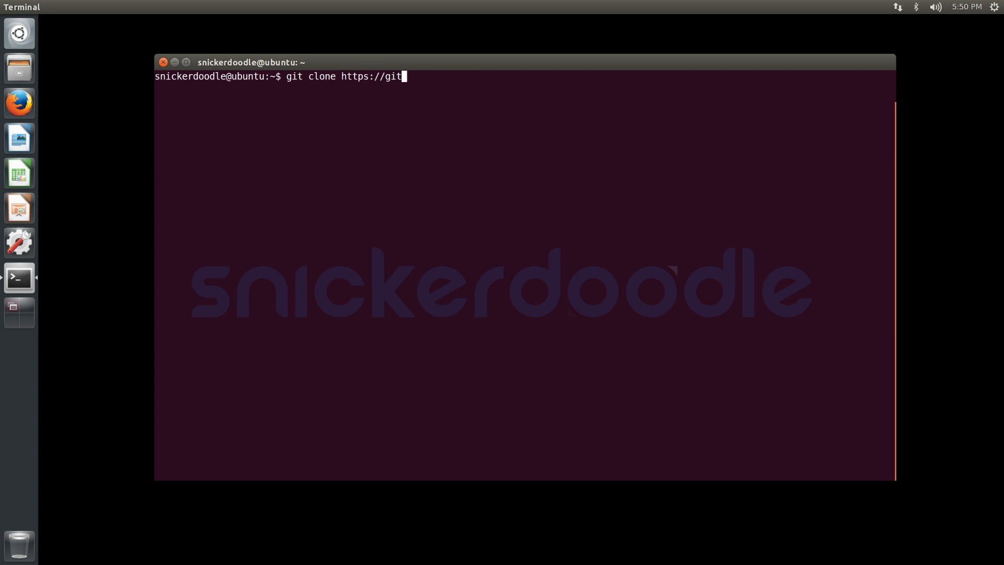
pyautogui.write('hub.com/krtkl')
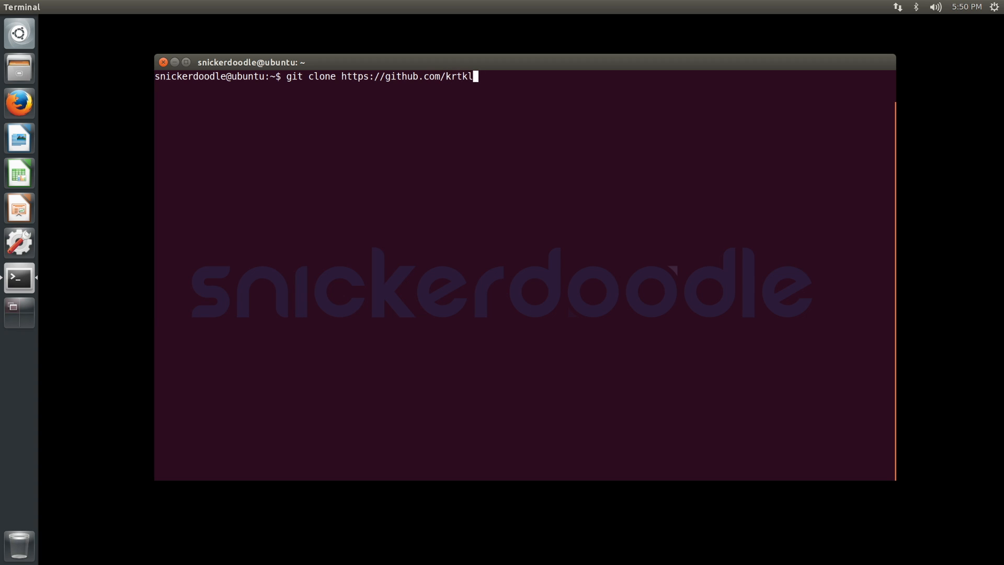
pyautogui.write('/snickerdoodle-l')
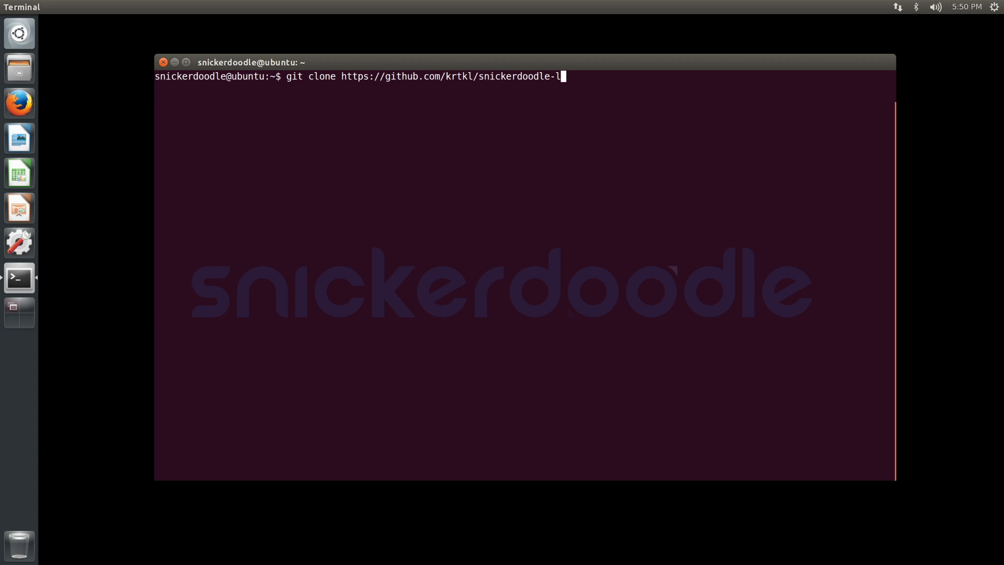
pyautogui.write('inux.git')
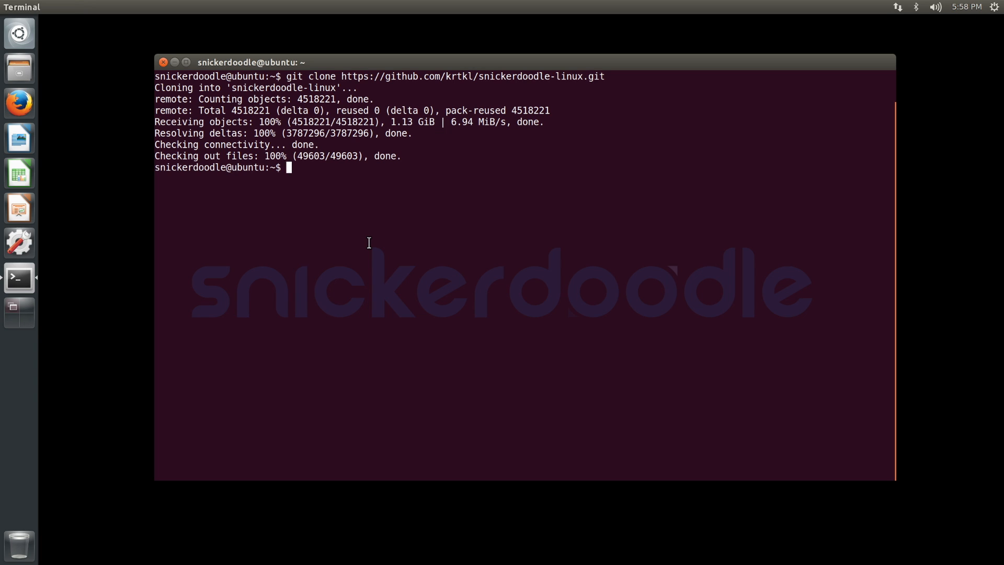
# Step: Enter snickerdoodle-linux and git checkout the sd-linux/3.14 branch
pyautogui.write('d')
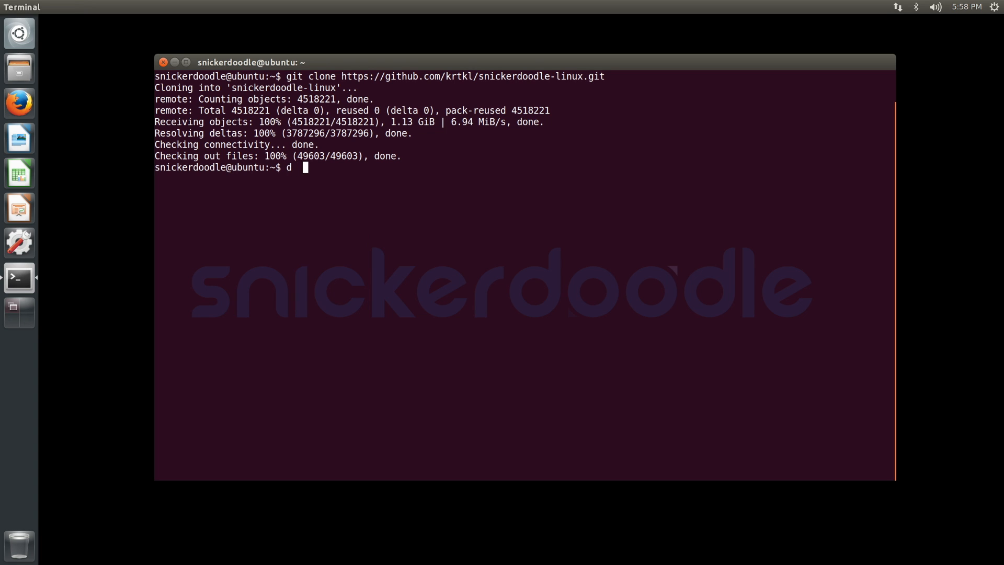
pyautogui.write('cd snickerdoodle-linux/')
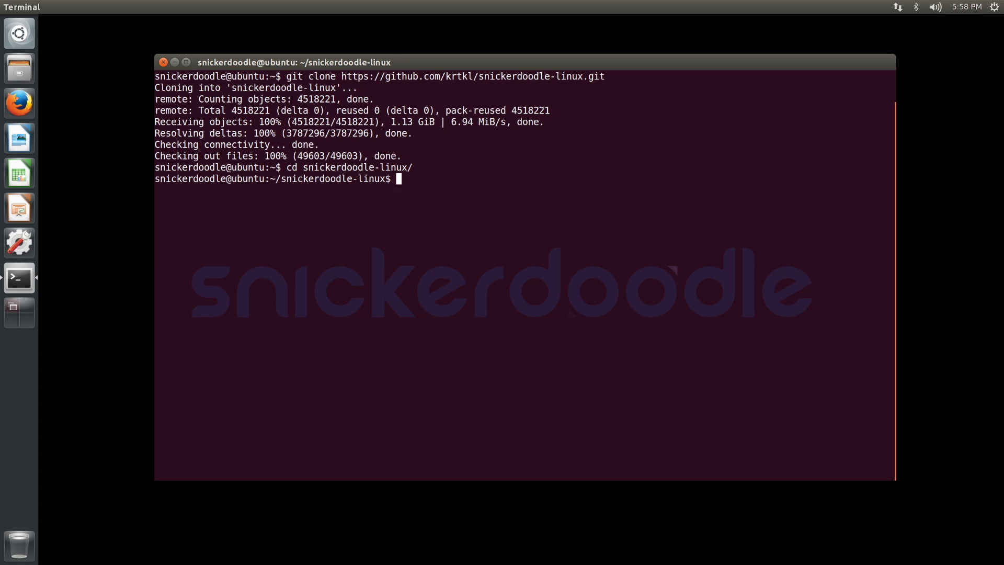
pyautogui.write('git chekc')
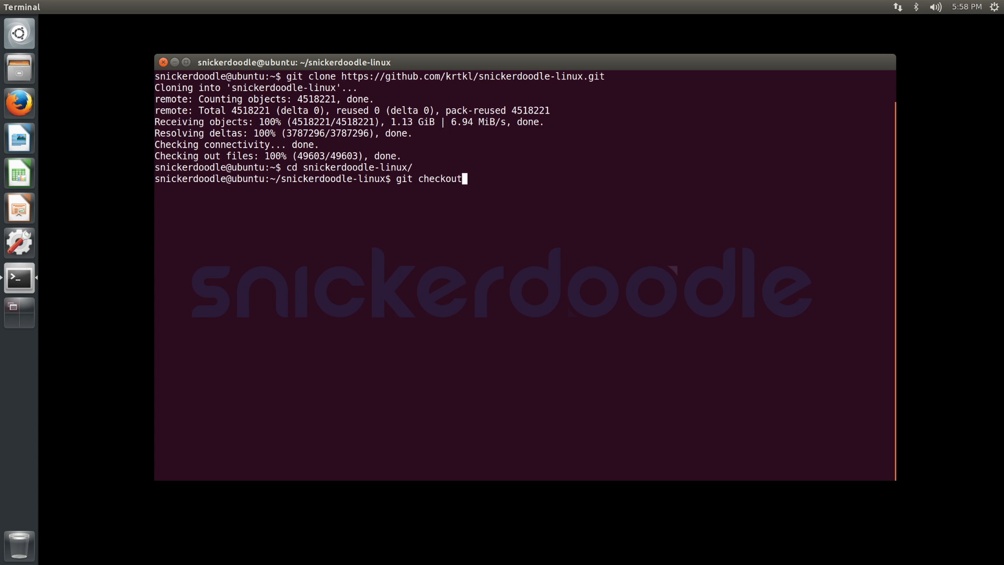
pyautogui.write('sd-linu')
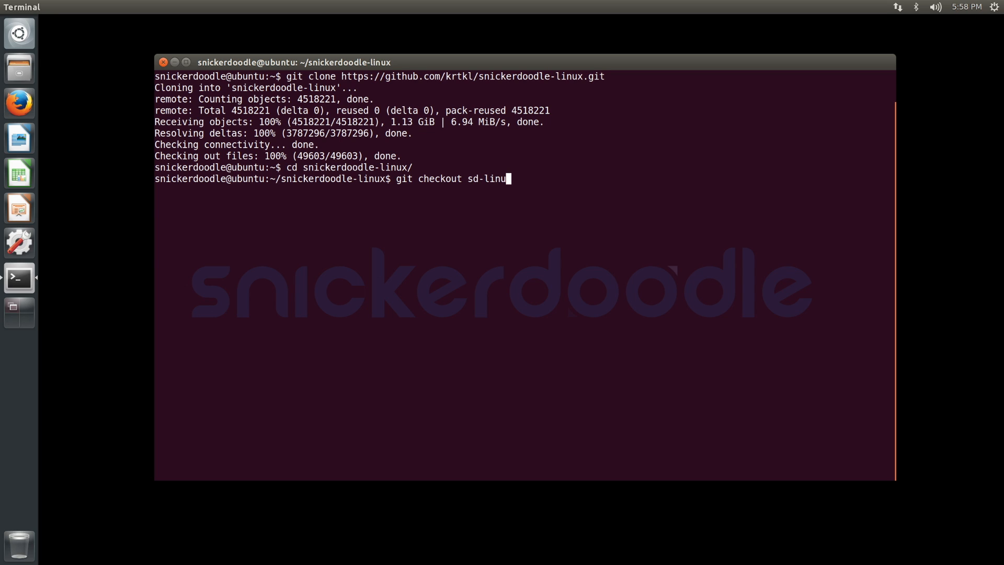
pyautogui.write('x/3.14')
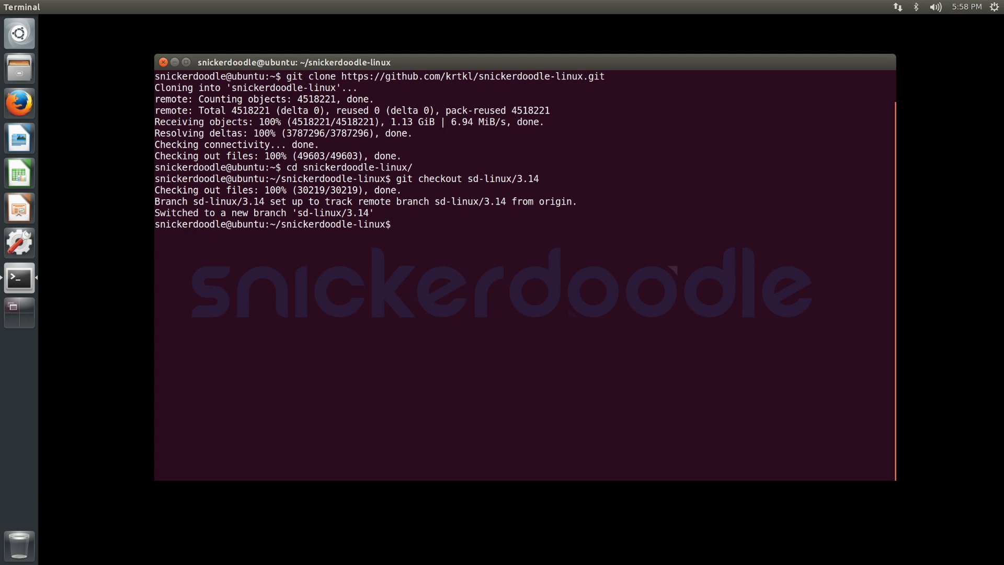
# Step: Write the kernel config with make ARCH=arm zynq_snickerdoodle_defconfig
pyautogui.write('make')
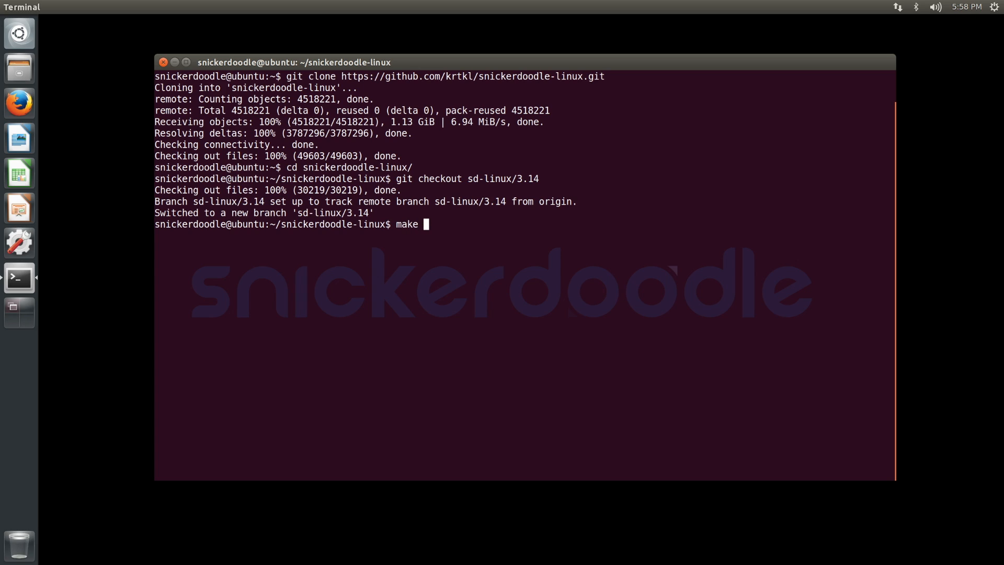
pyautogui.write('ARCH=arm')
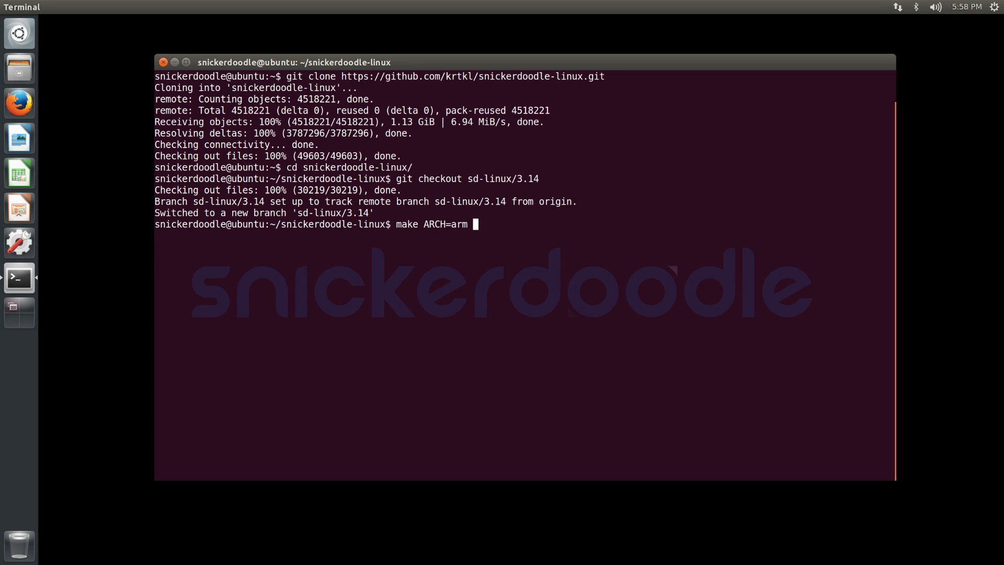
pyautogui.write('zynq')
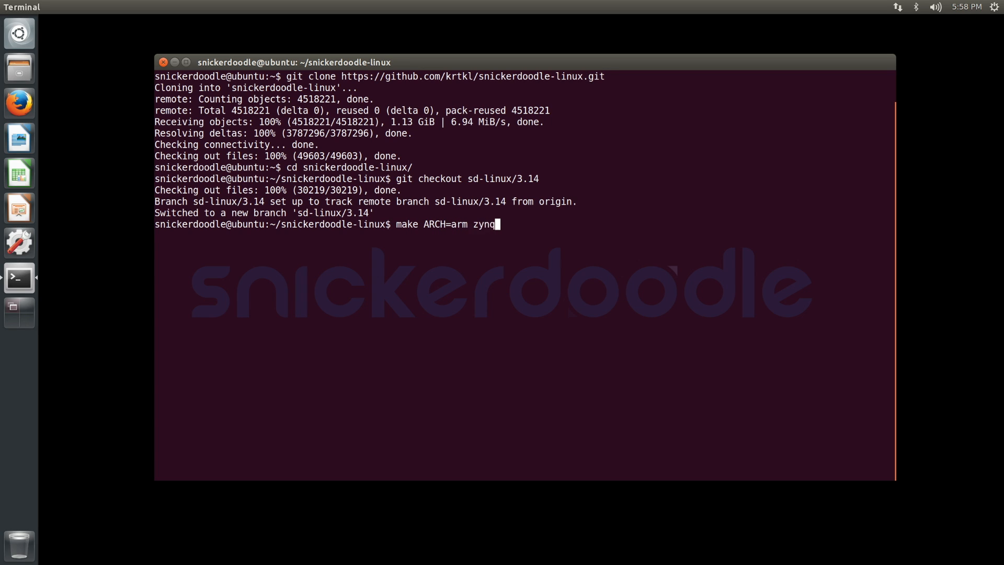
pyautogui.write('_snickerdoodl')
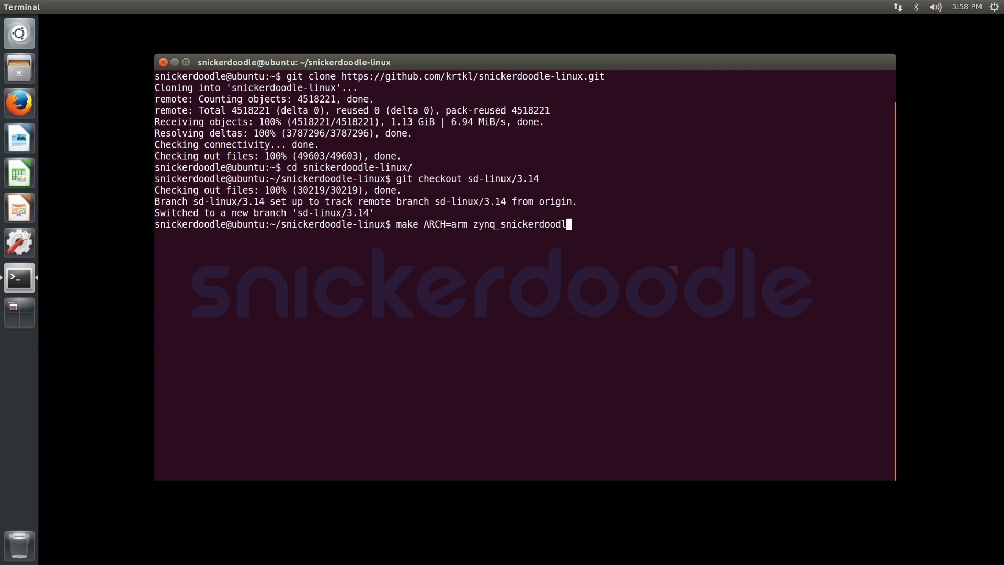
pyautogui.write('e_defconfig')
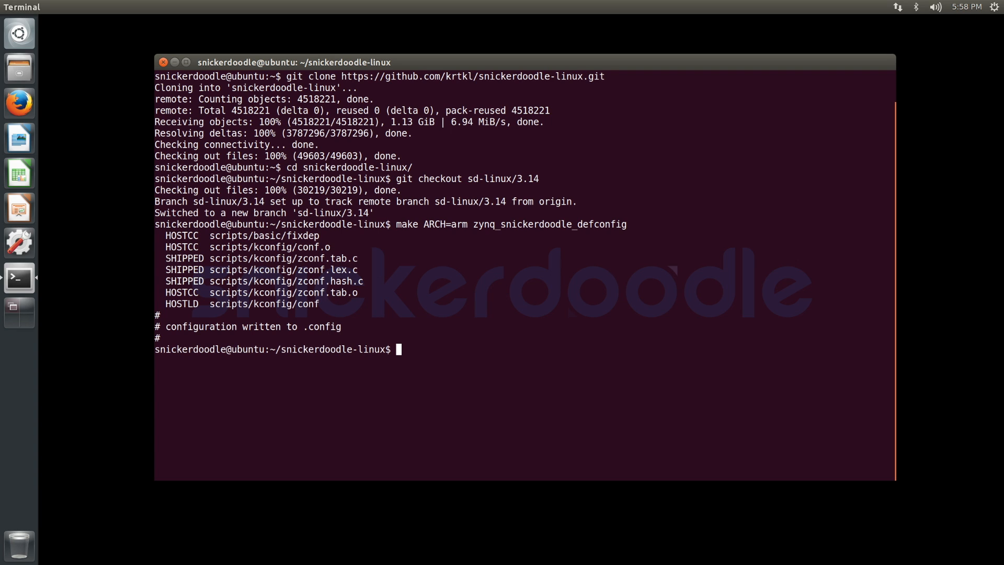
# Step: Build the kernel helper scripts with CROSS_COMPILE=arm-xilinx-linux-gnueabi-
pyautogui.write('make ARCH=arm CROSS')
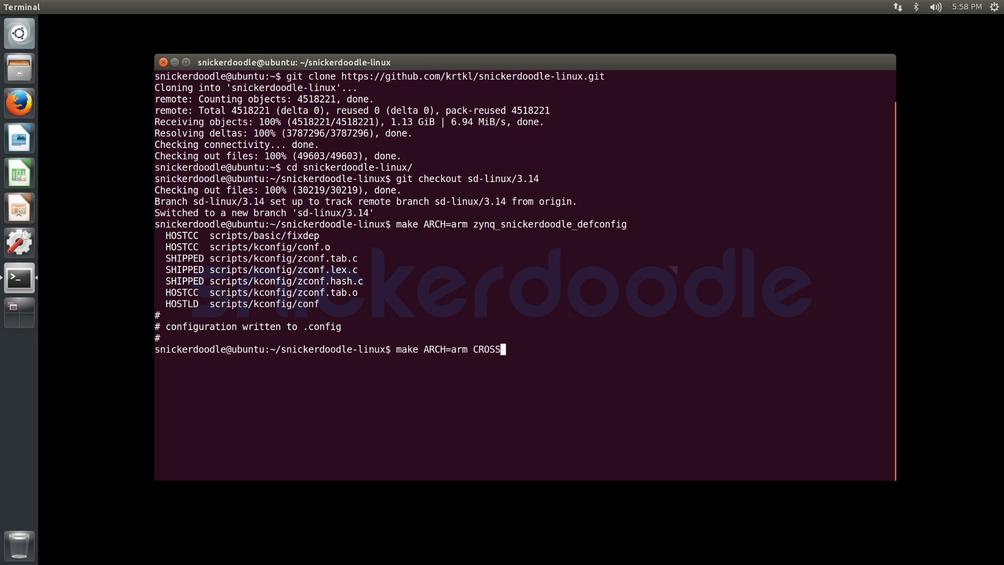
pyautogui.write('_COMPILE=arm-x')
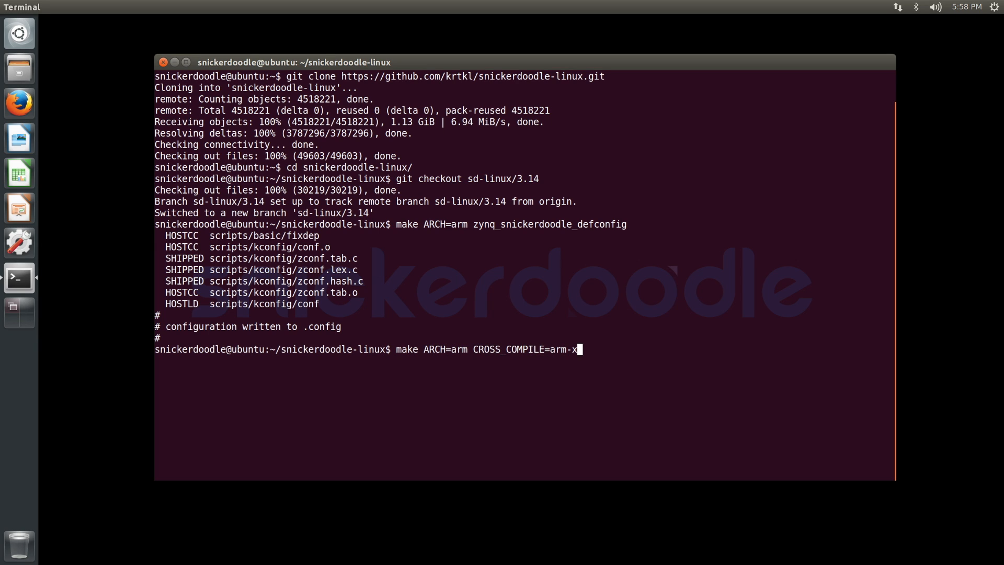
pyautogui.write('ilinx-linux-gn')
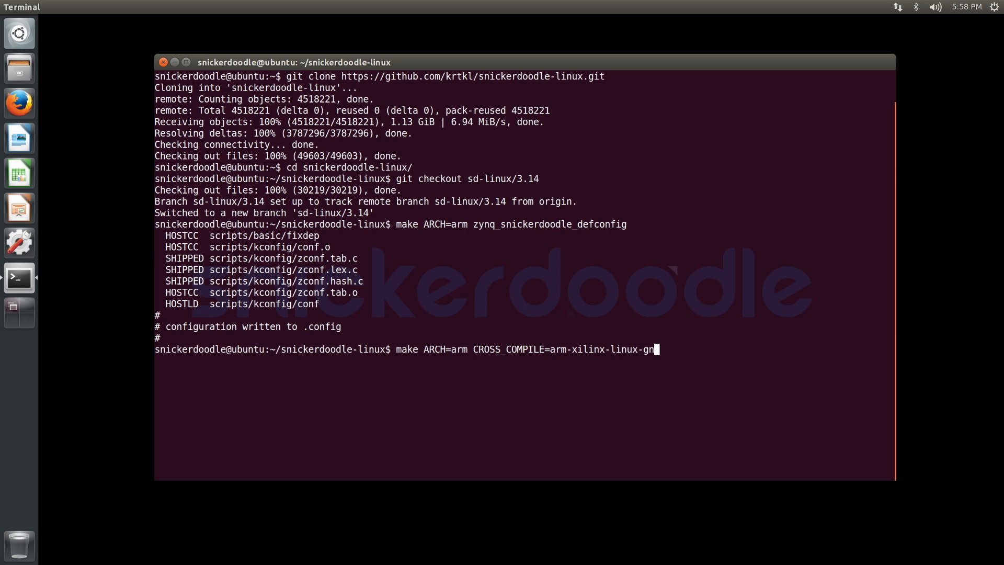
pyautogui.write('ueabi- s')
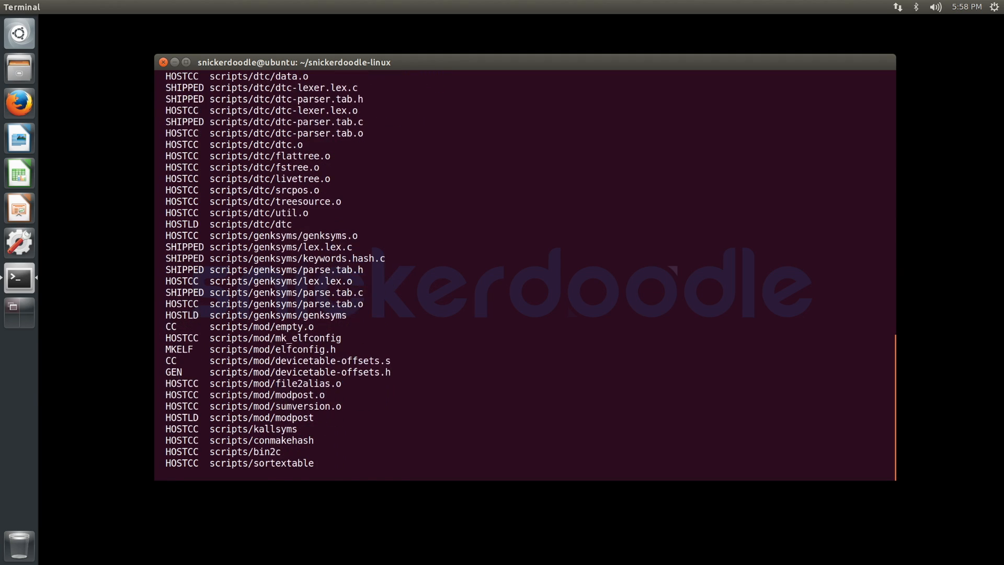
# Step: Add scripts/dtc to PATH via export PATH=$PATH:$(pwd), then return up a level
pyautogui.write('cd')
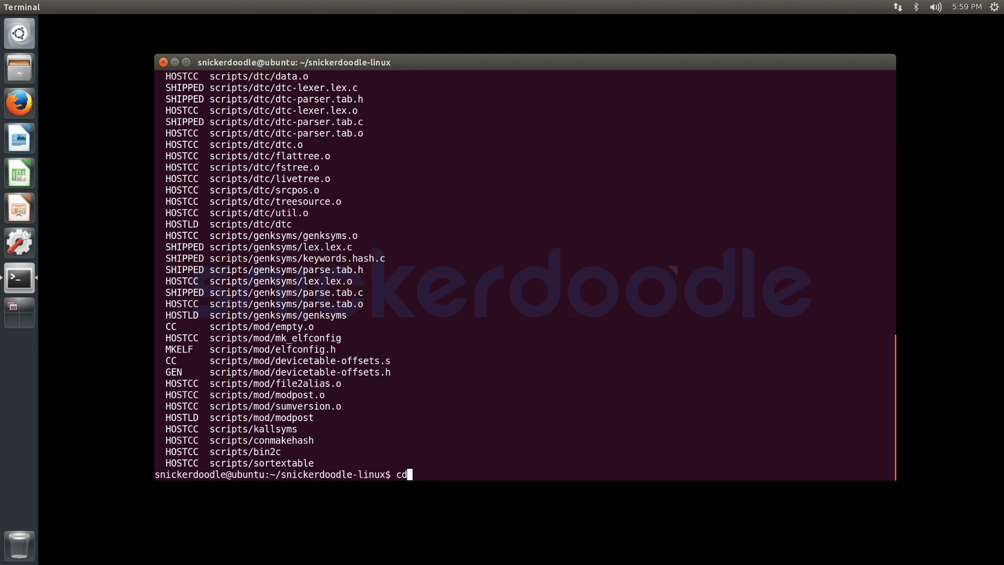
pyautogui.write('scripts/dtc/')
pyautogui.write('ls')
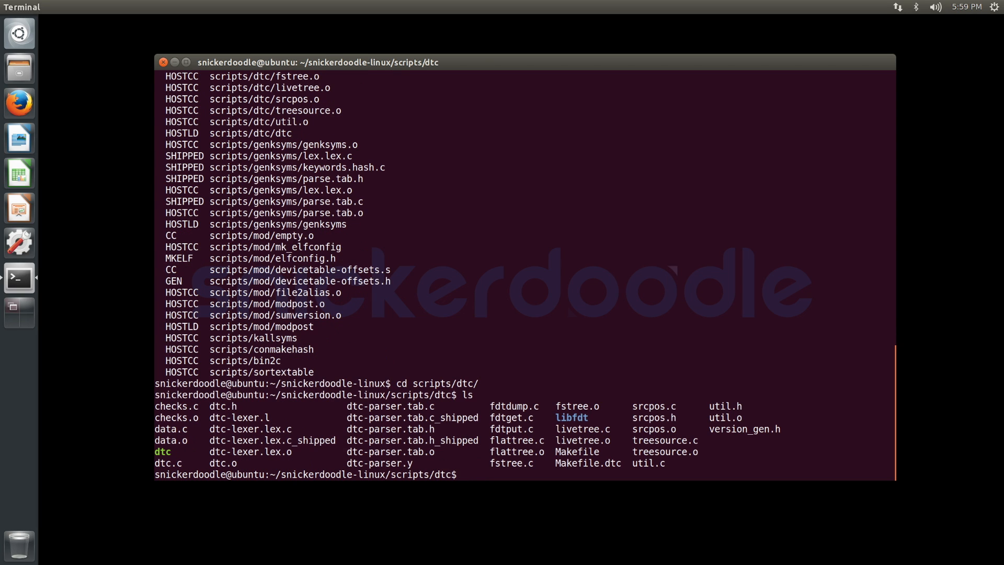
pyautogui.write('export PA')
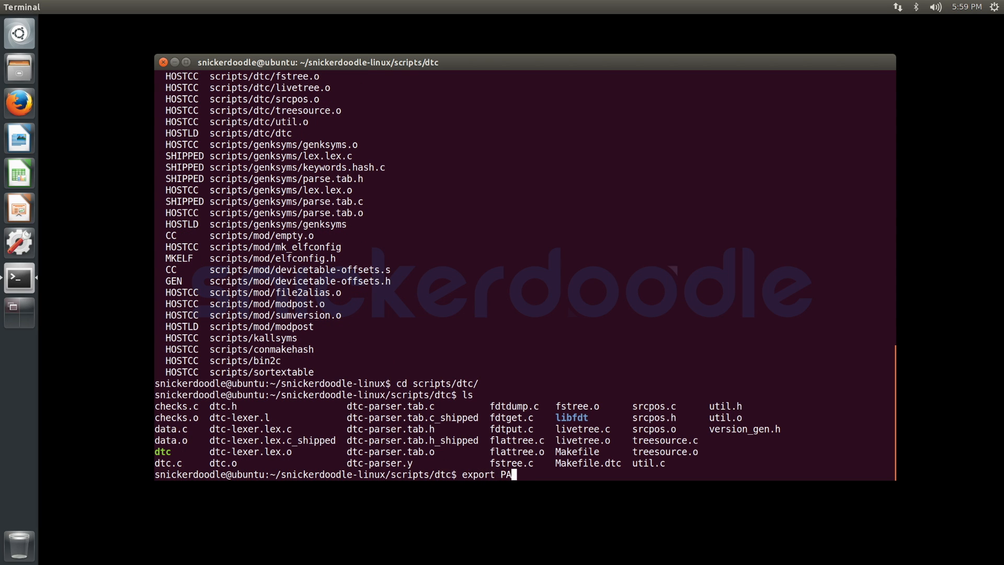
pyautogui.write('TH=$PATH')
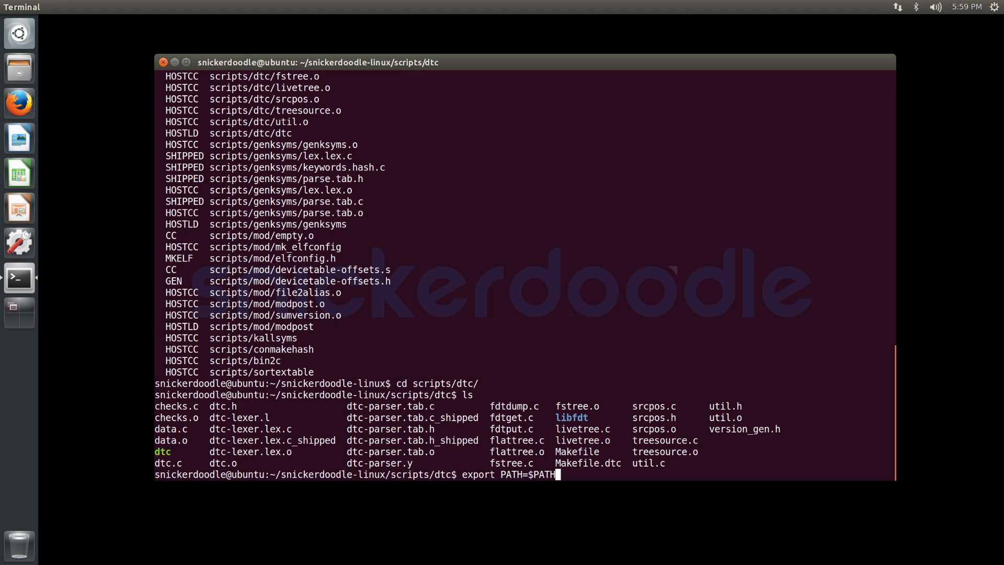
pyautogui.write(':$(')
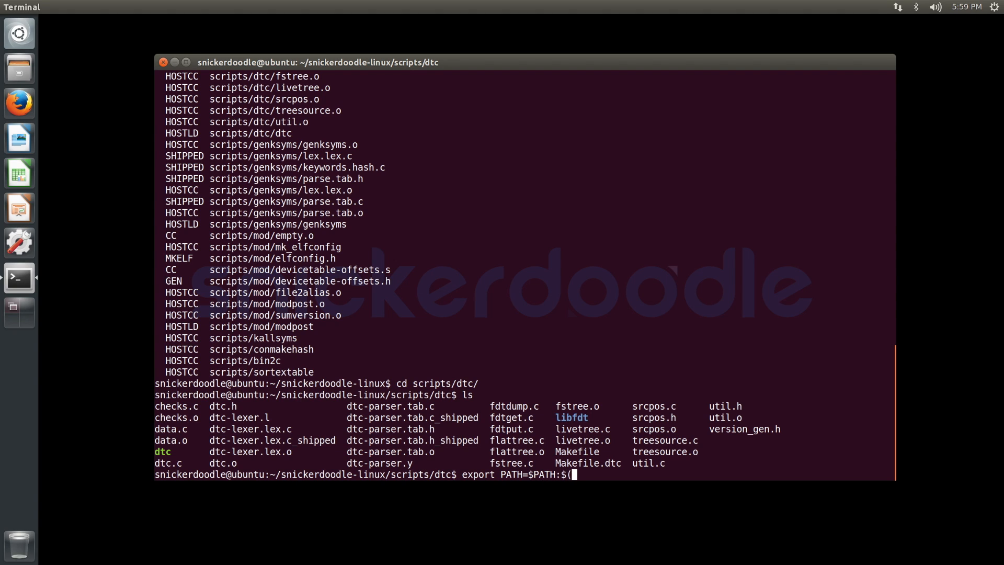
pyautogui.write('pwd)')
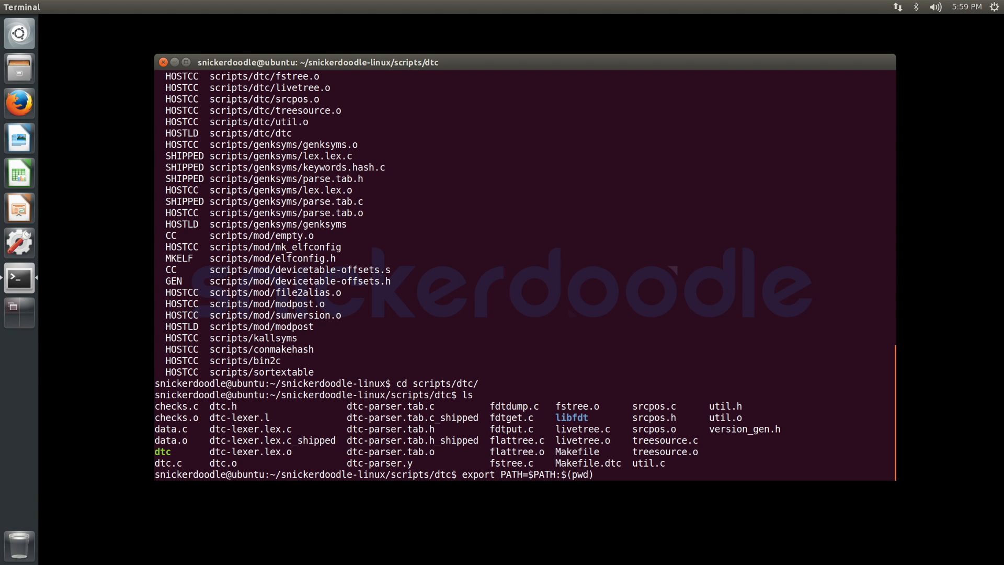
pyautogui.write('cd ..')
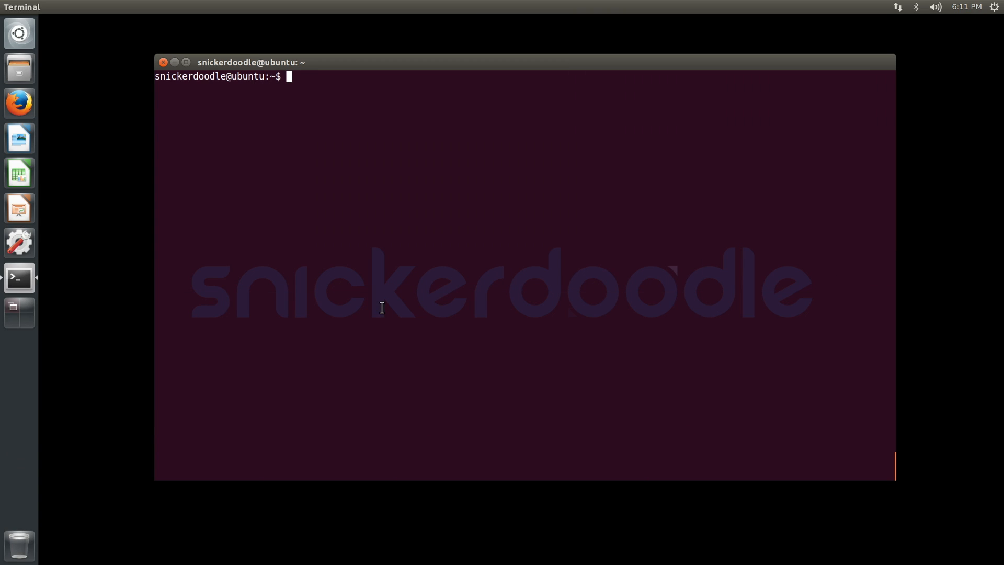
pyautogui.write('git clone')
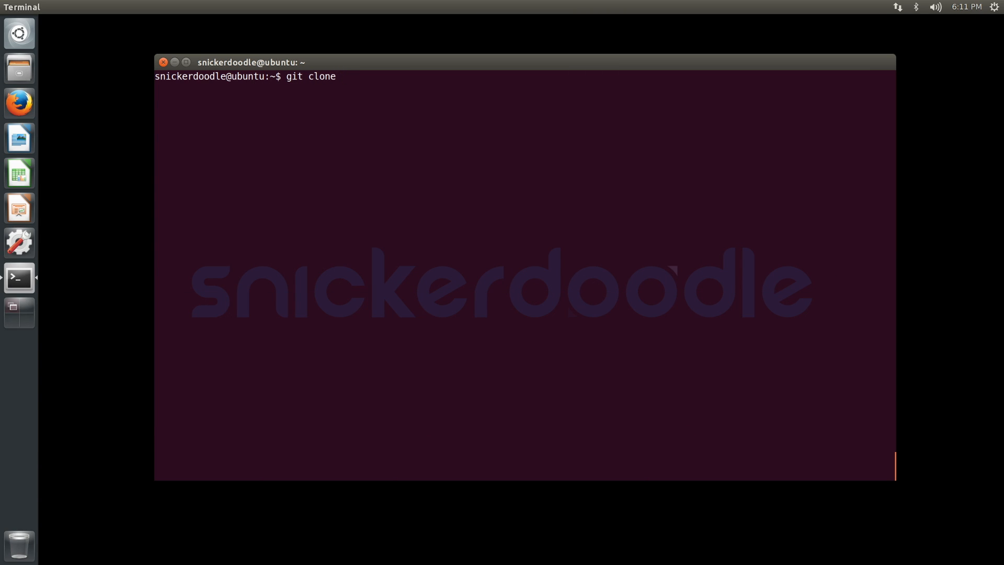
pyautogui.write('htt')
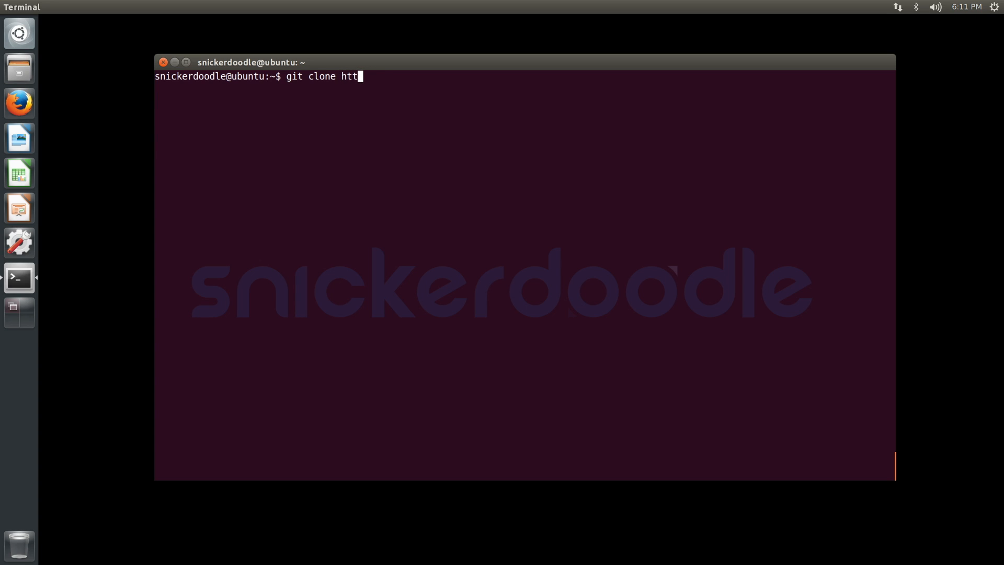
pyautogui.write('ps://github')
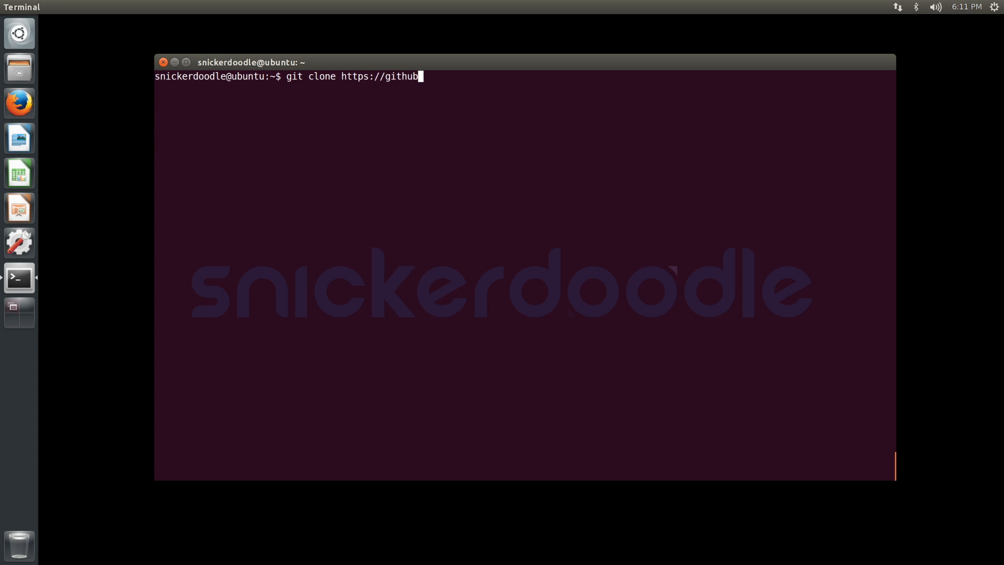
pyautogui.write('.com/krtkl/')
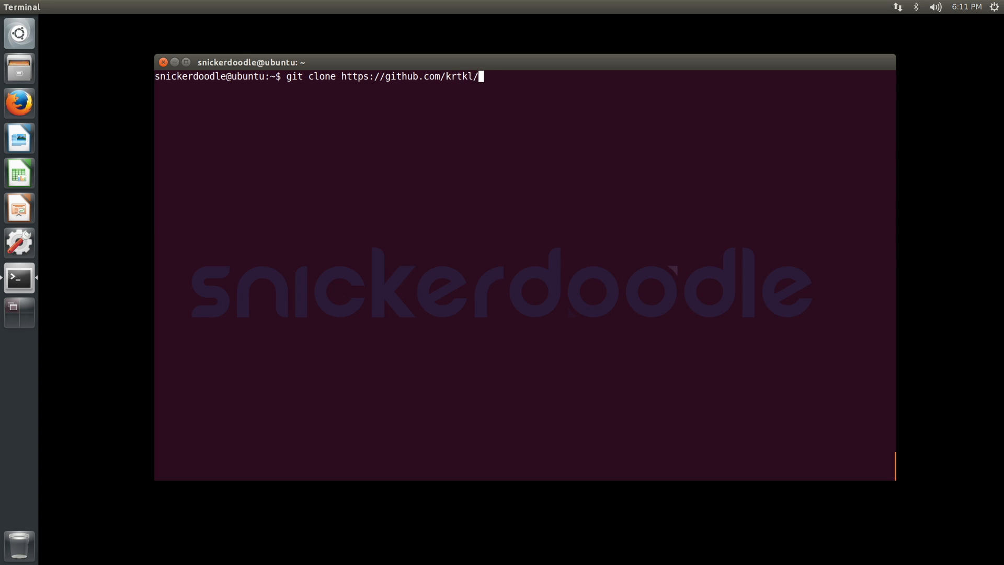
pyautogui.write('snickerdoodle-u-boot.git')
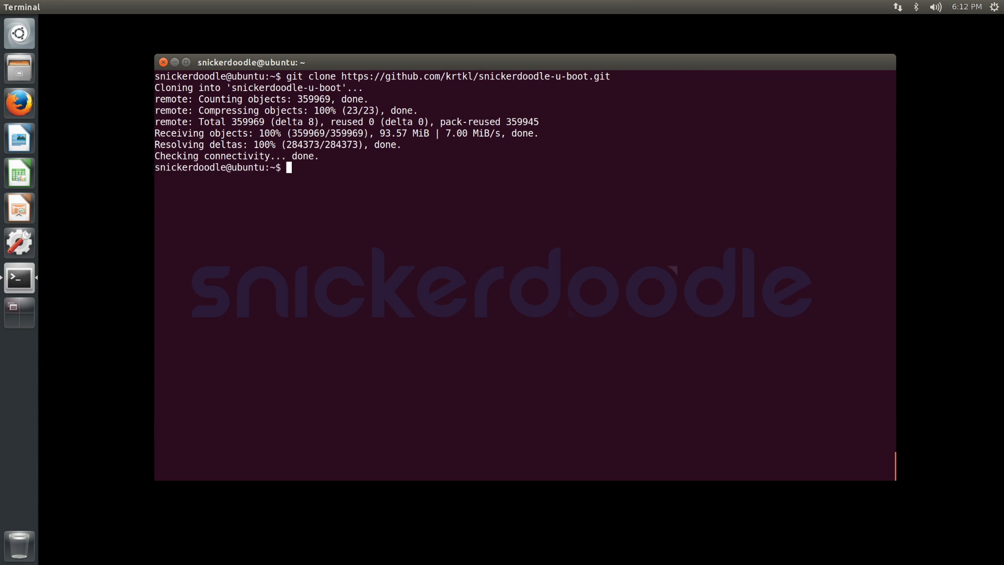
pyautogui.write('cd snickerdoodle-u-boot/')
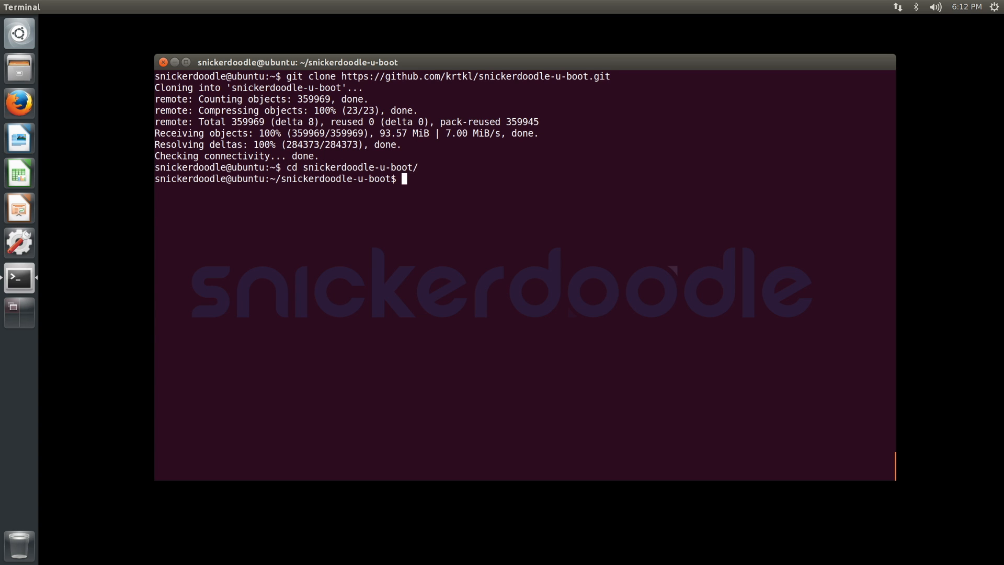
# Step: List the folder and run make ARCH=arm zynq_snickerdoodle_config to write U-Boot's .config
pyautogui.write('ls')
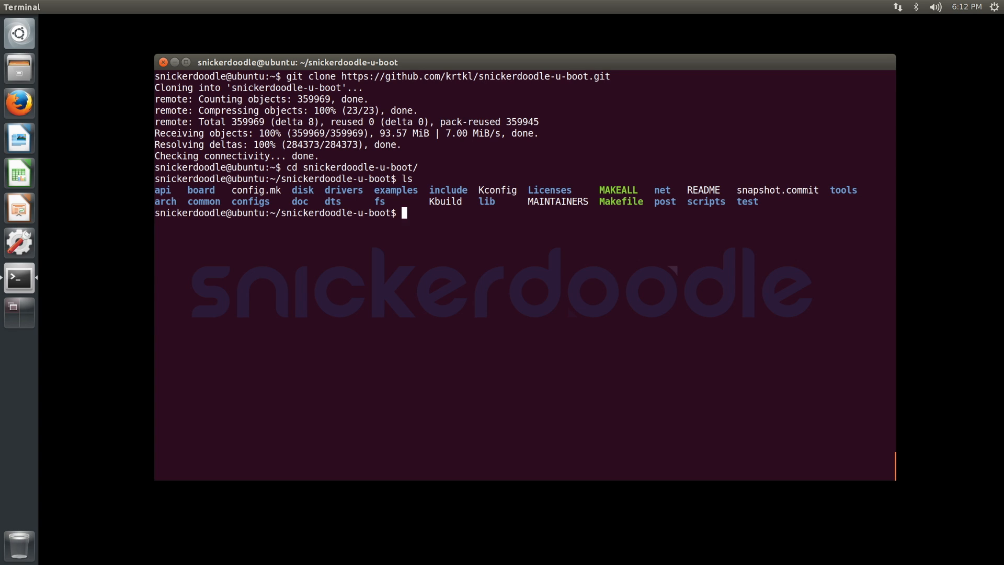
pyautogui.write('make ARCH=arm')
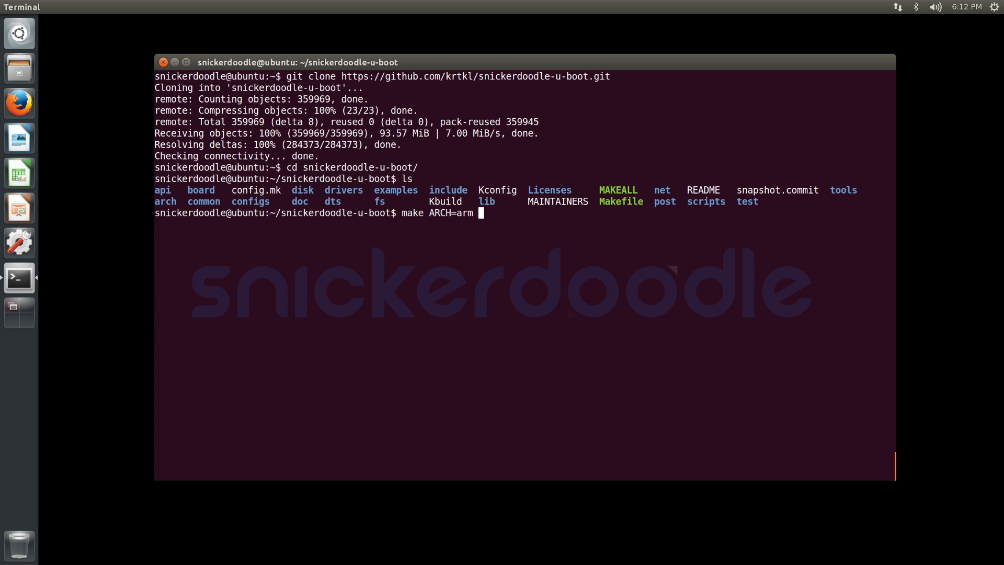
pyautogui.write('zynq')
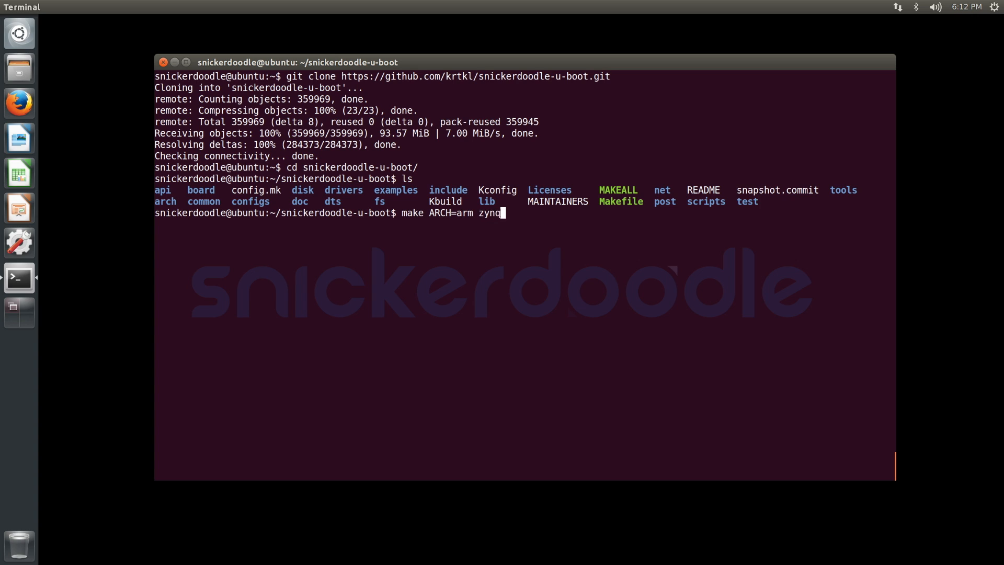
pyautogui.write('_snicke')
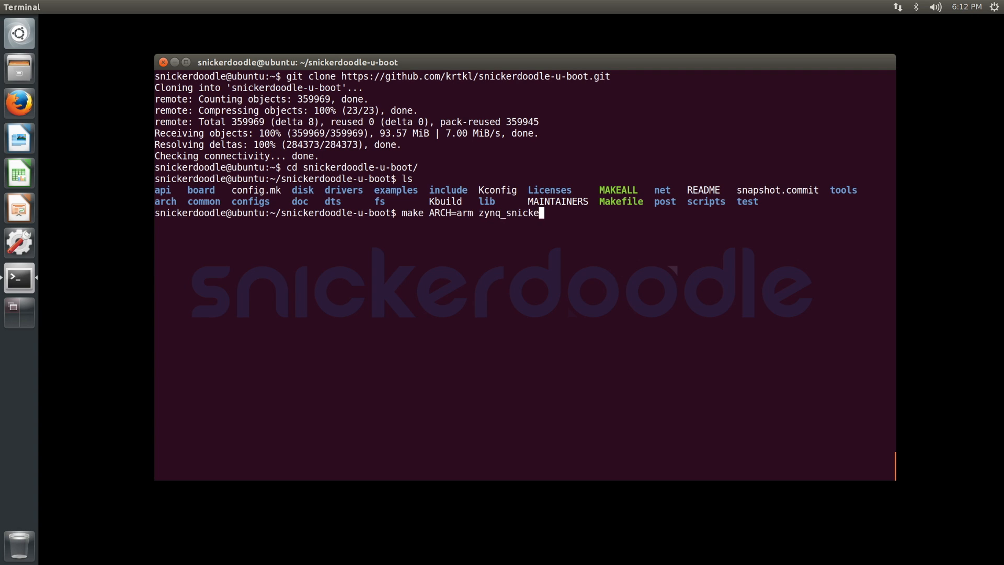
pyautogui.write('rdoodle_config')
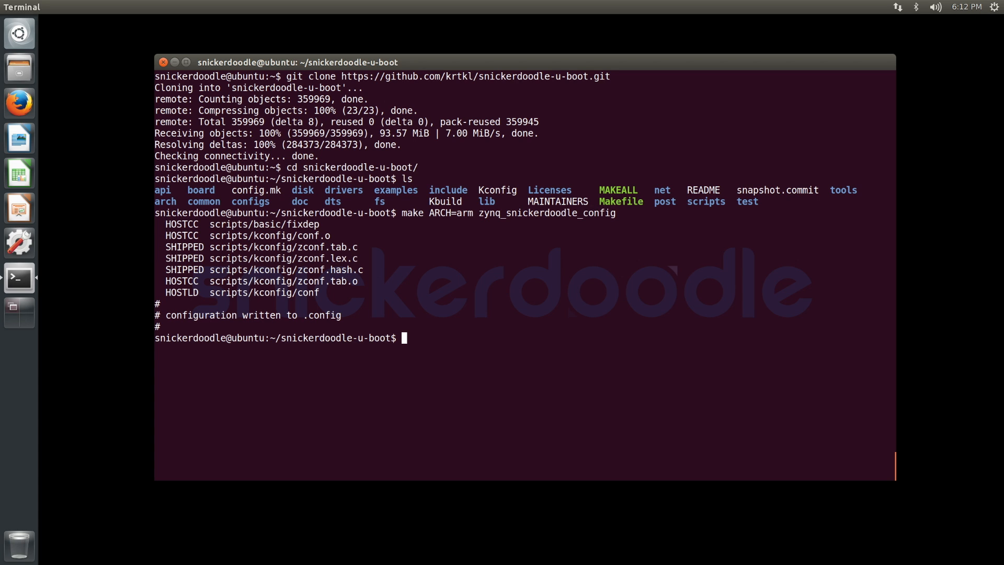
pyautogui.write('make ARCH=arm')
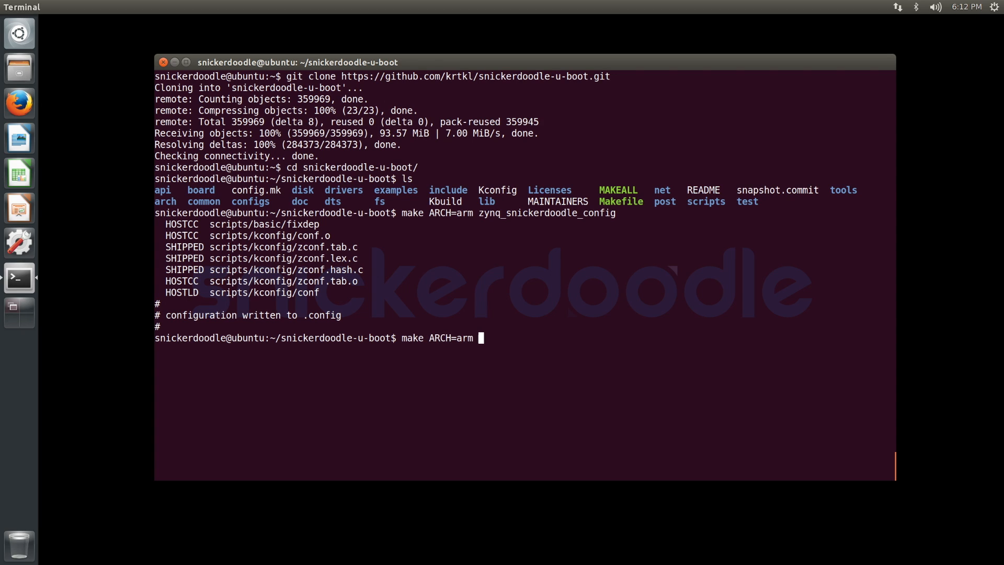
# Step: Cross-compile U-Boot with CROSS_COMPILE=arm-xilinx-linux-gnueabi-, producing u-boot.img and boot.bin
pyautogui.write('CROSS_COM')
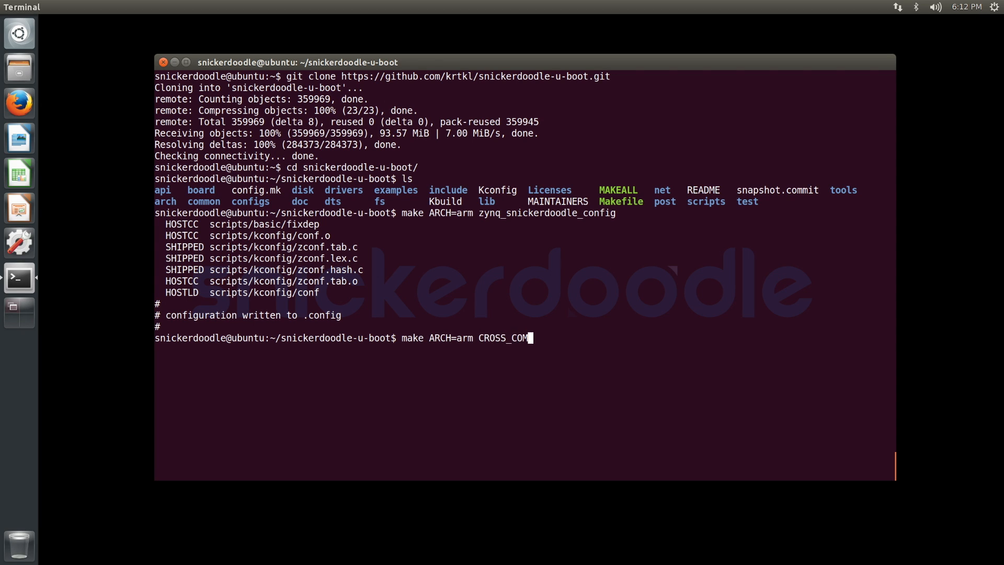
pyautogui.write('PILE=arm-xi')
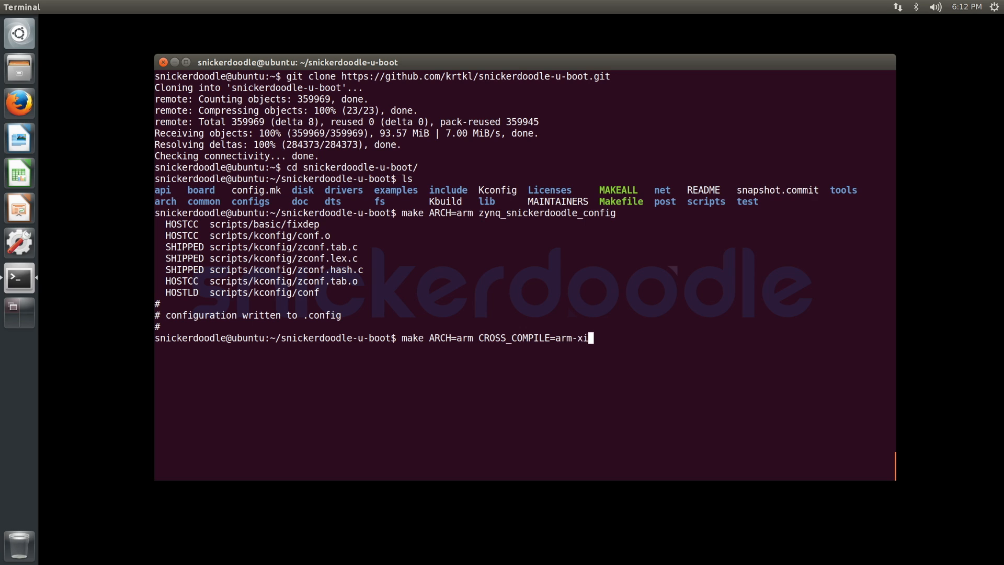
pyautogui.write('linx-linux')
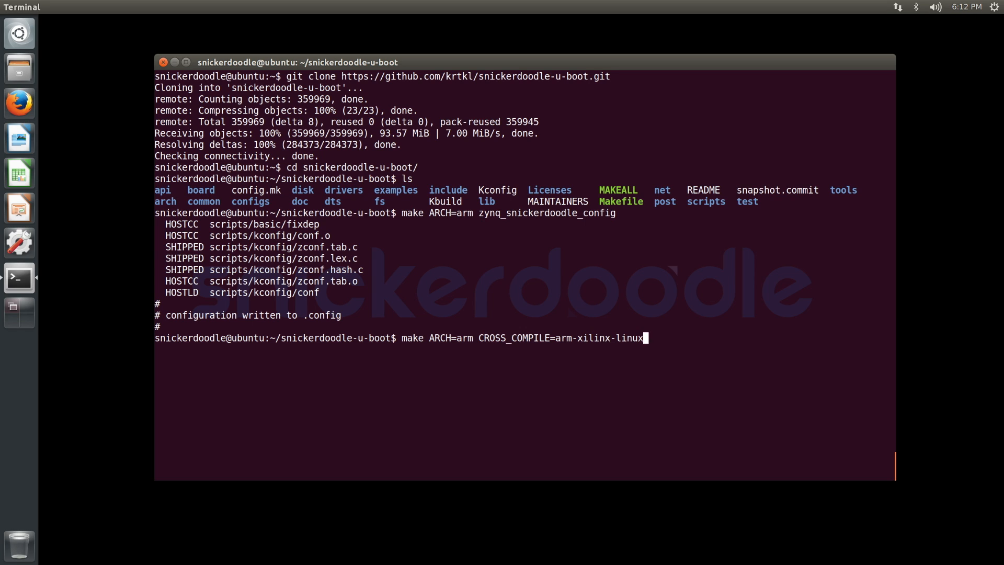
pyautogui.write('gnueabi-')
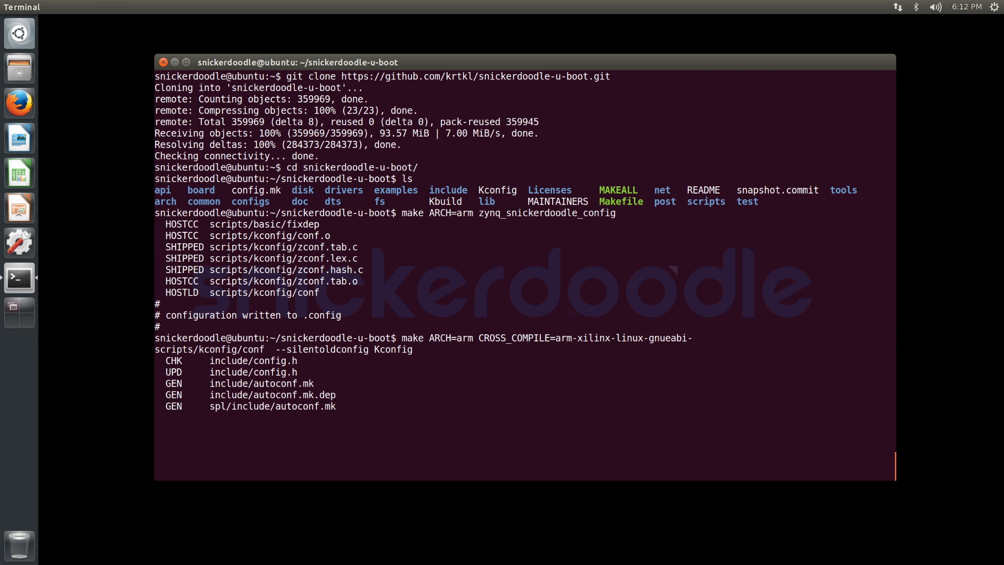
pyautogui.scroll(-3)
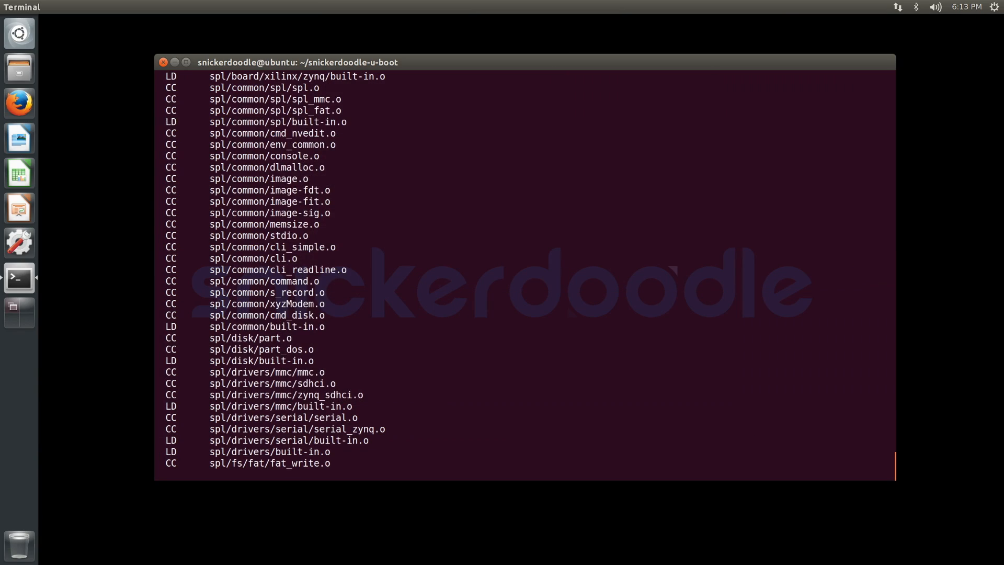
pyautogui.scroll(-3)
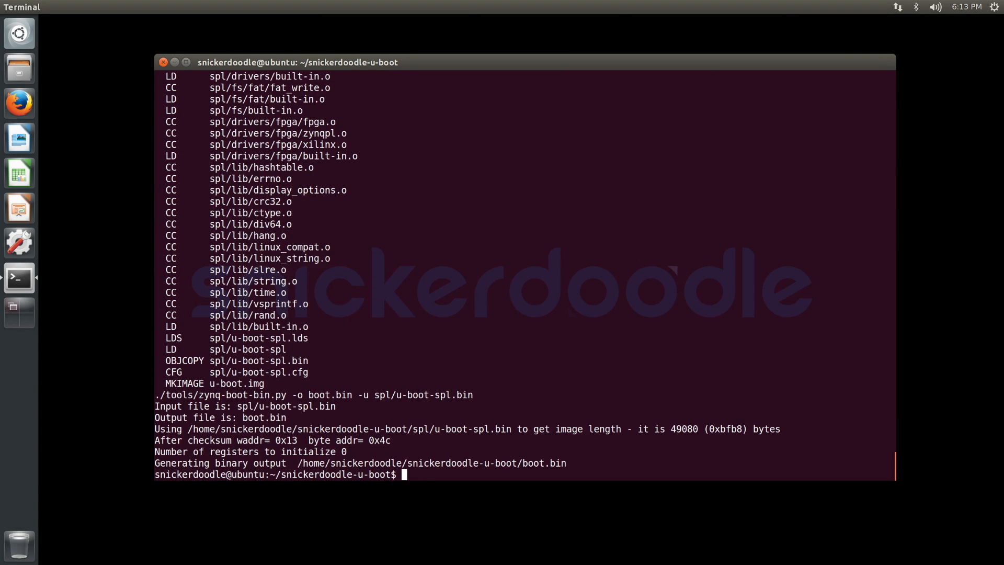
pyautogui.write('cd')
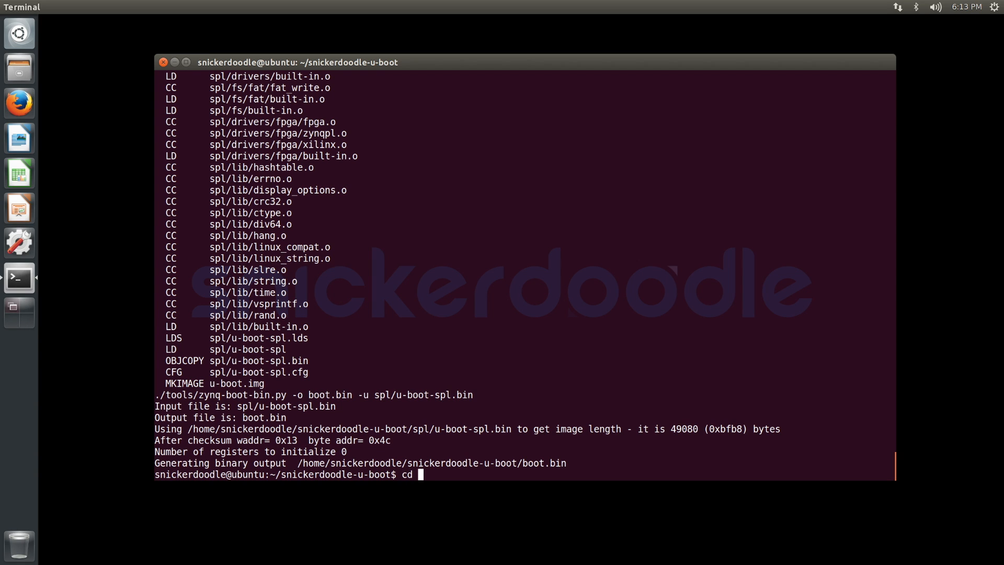
# Step: Add the U-Boot tools folder to PATH with export PATH=$PATH:$(pwd), then cd ../.. and clear
pyautogui.write('tools/')
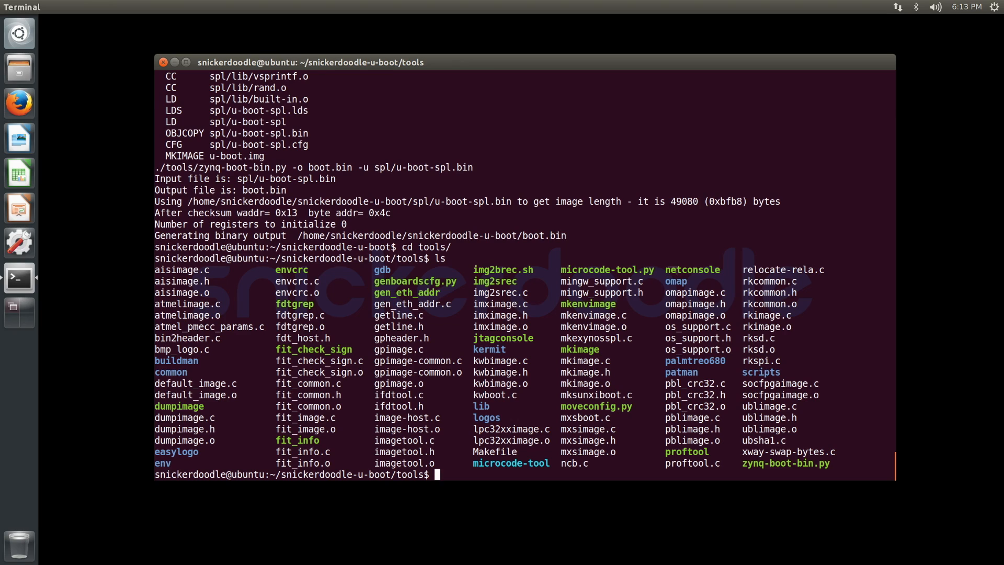
pyautogui.write('export')
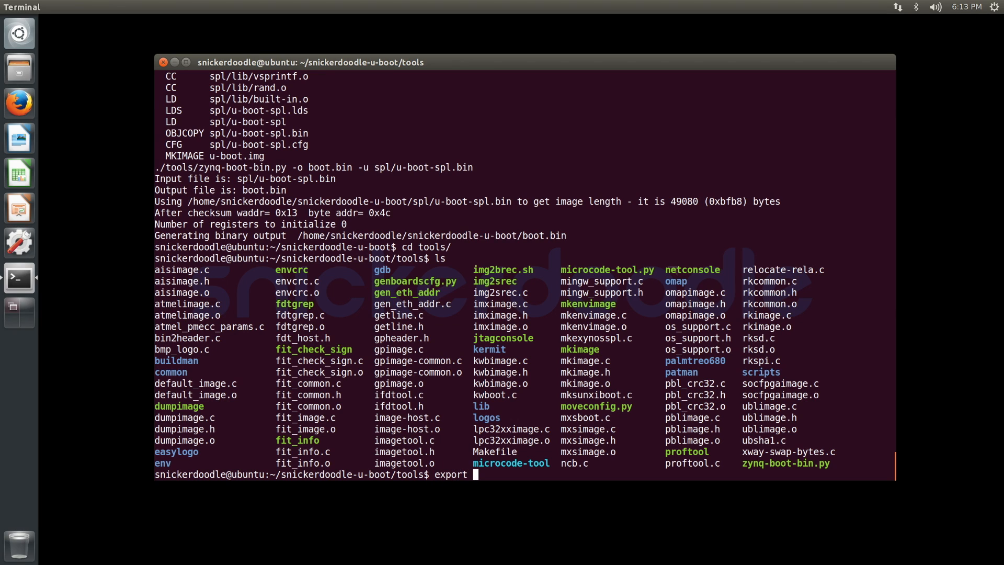
pyautogui.write('PATH=')
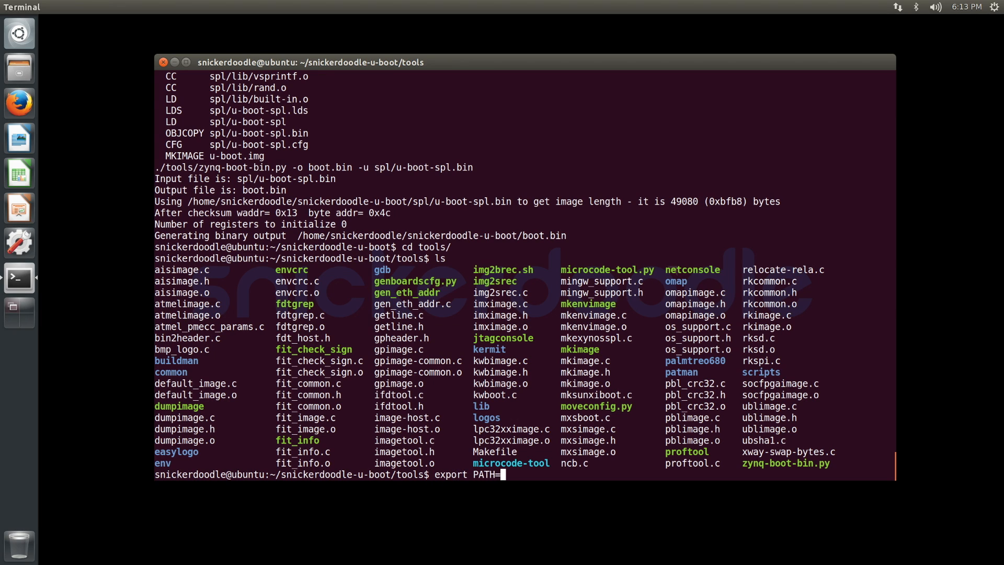
pyautogui.write('$PATH:$')
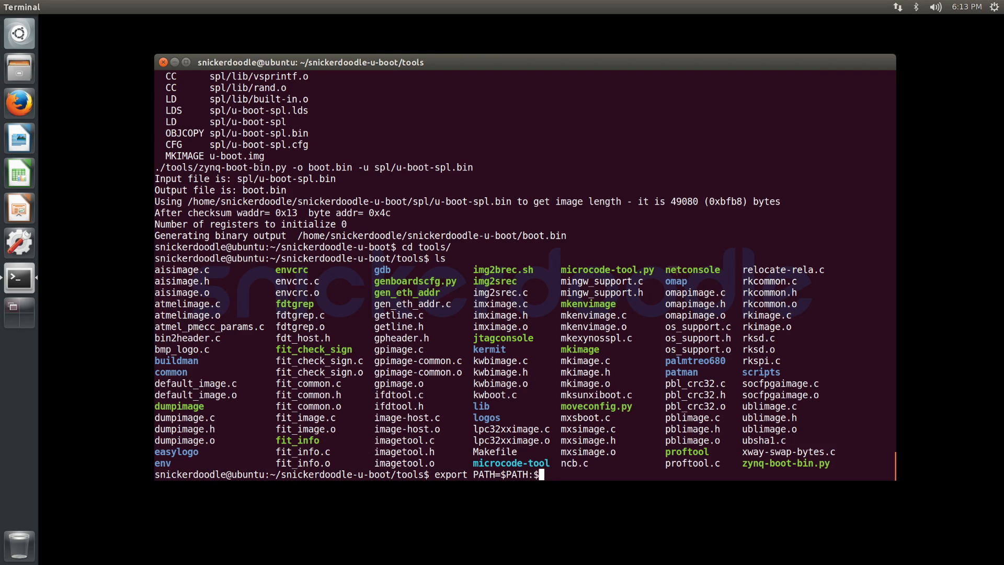
pyautogui.write('(pwd')
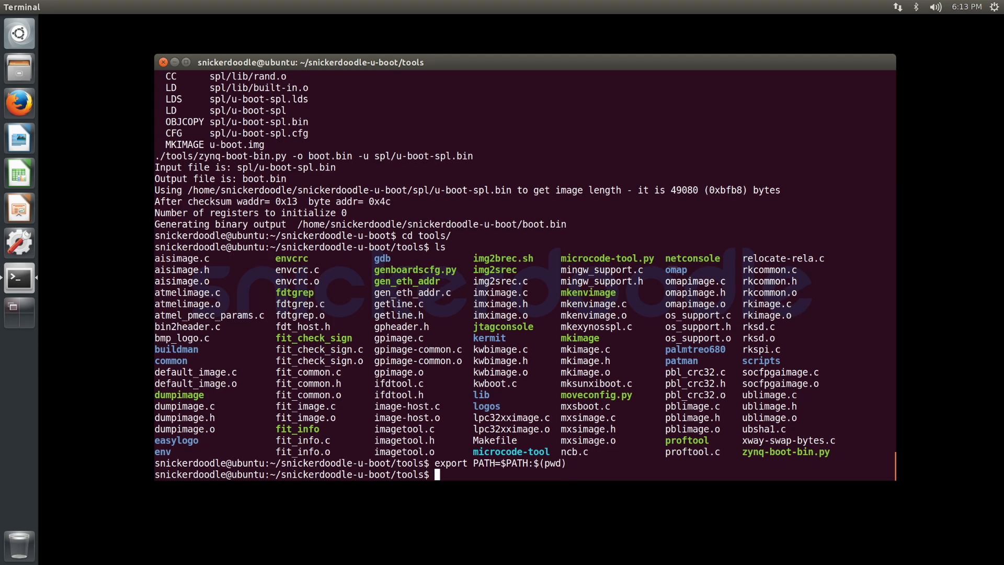
pyautogui.write('cd ../..')
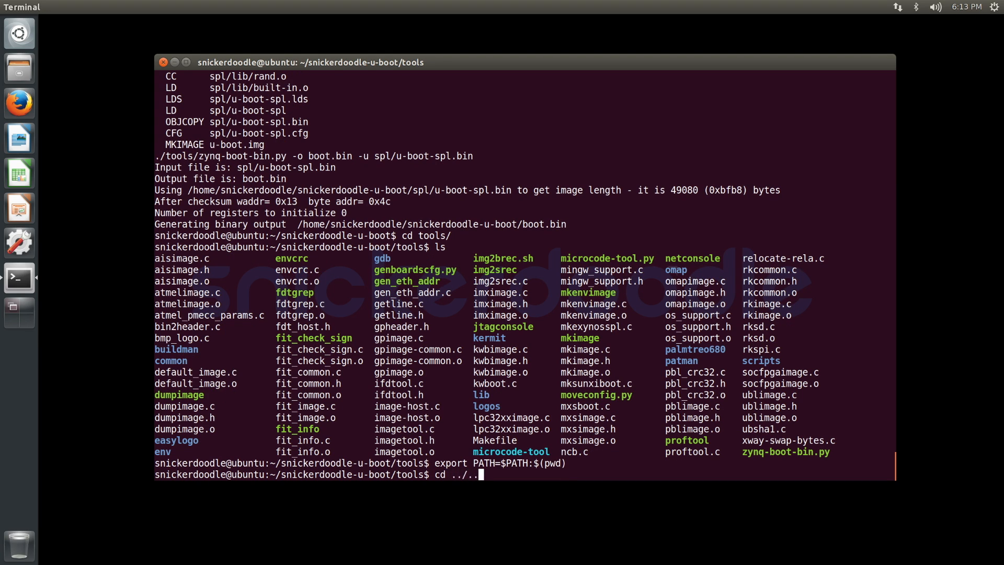
pyautogui.write('clear')
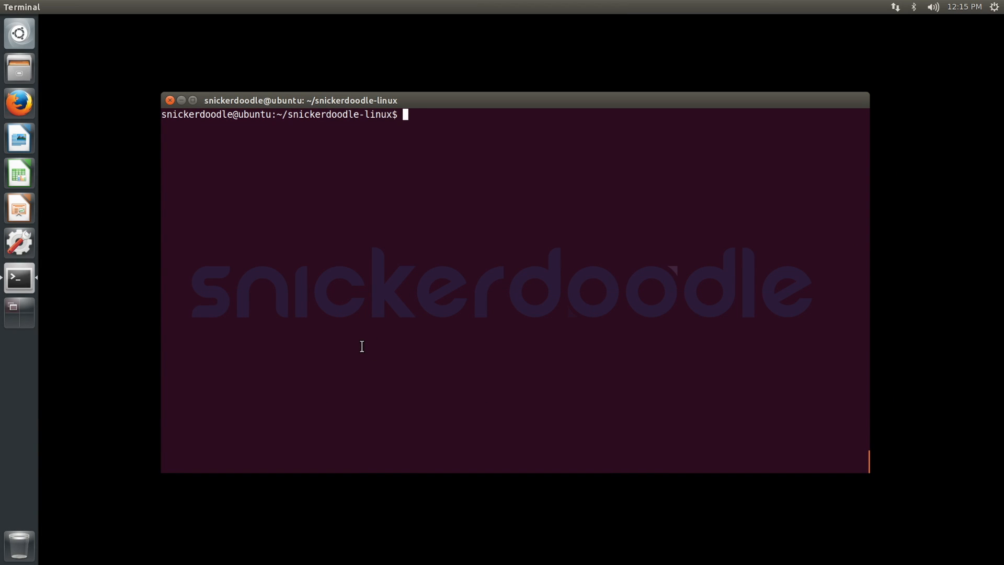
# Step: Build the ARM kernel uImage with LOADADDR=0x8000 using the arm-xilinx-linux-gnueabi- toolchain, then clear
pyautogui.write('make ARCH=arm')
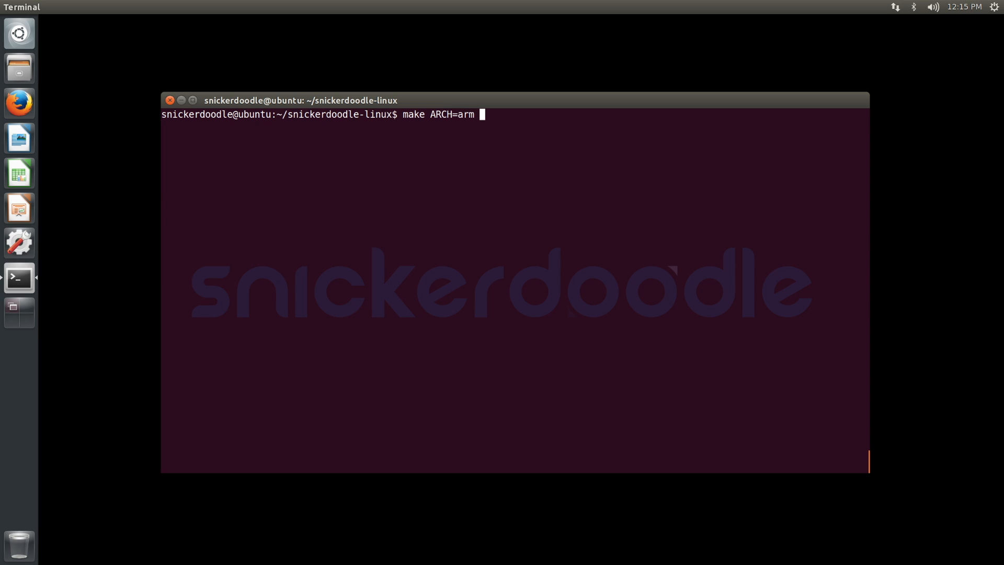
pyautogui.write('CROSS_CO')
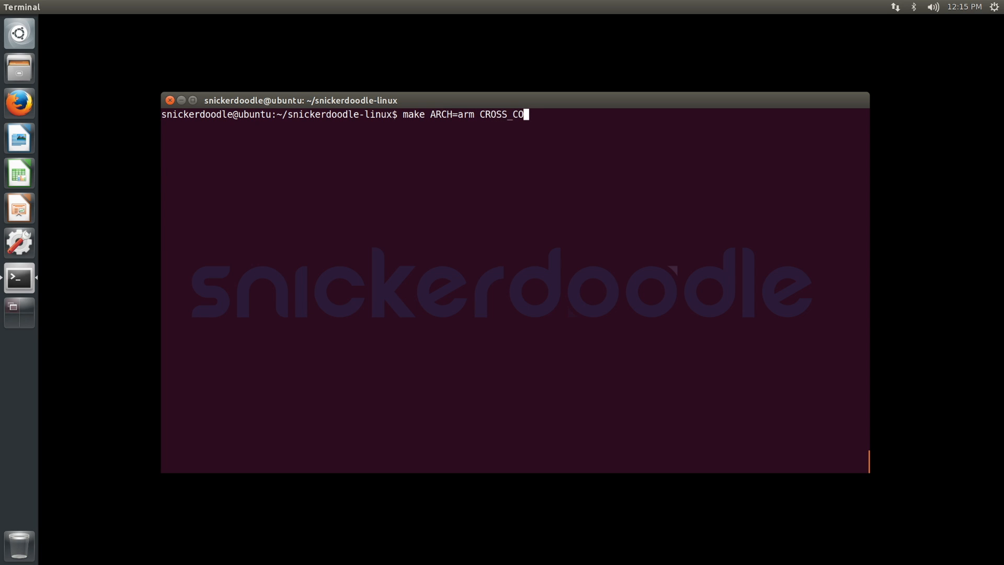
pyautogui.write('MPILE=arm-xilinx-linux-gnueabi')
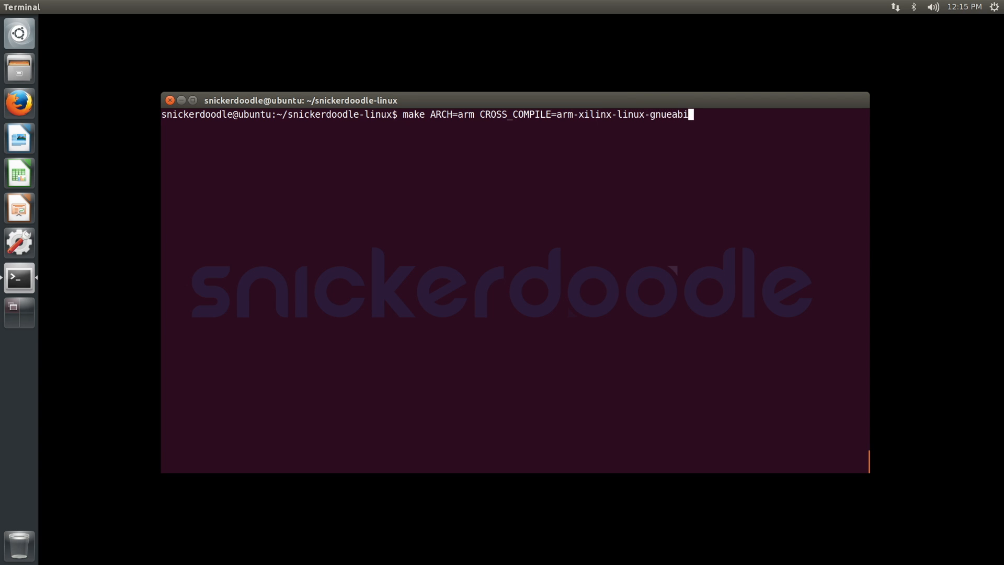
pyautogui.write('-')
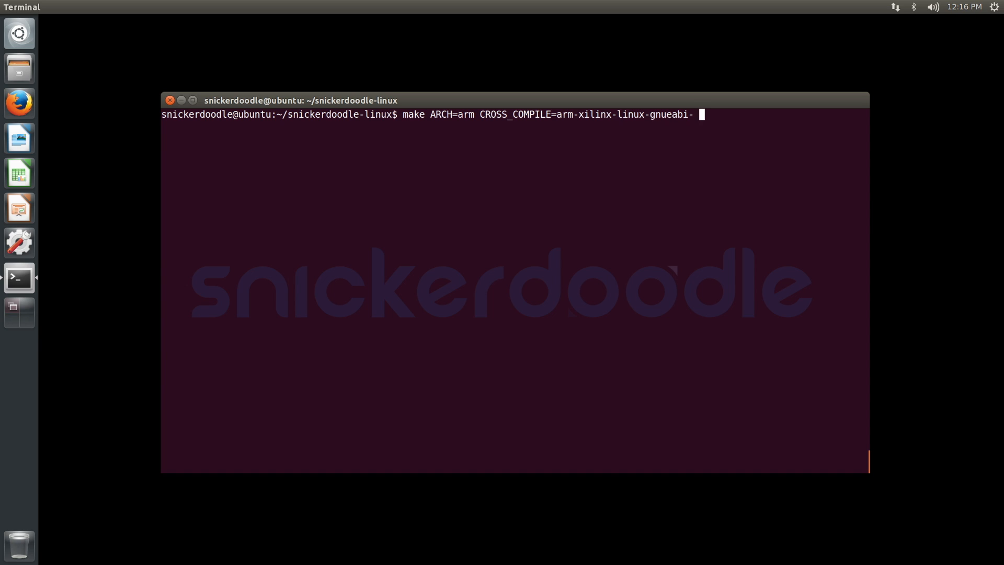
pyautogui.write('LOADADD')
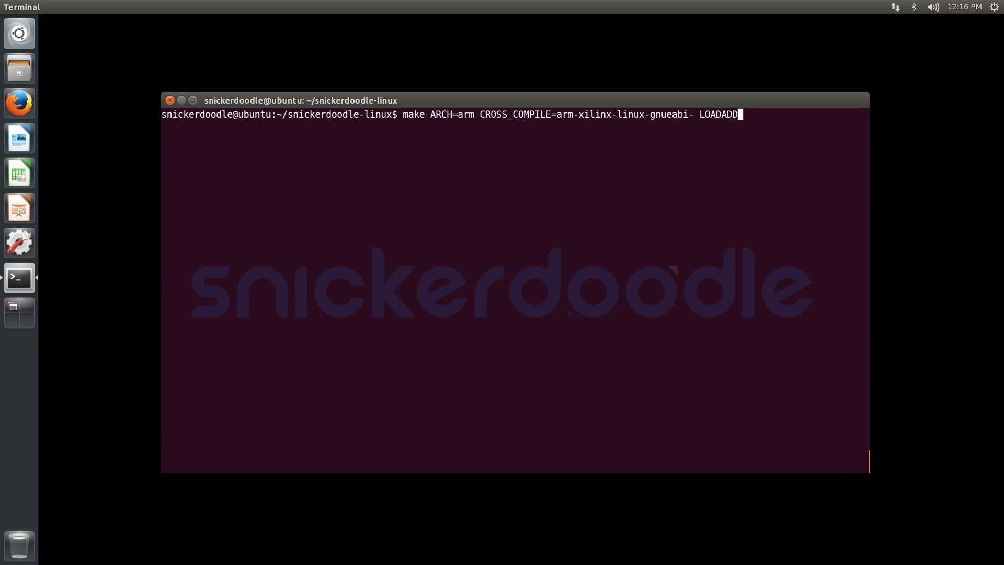
pyautogui.write('R=0x8000')
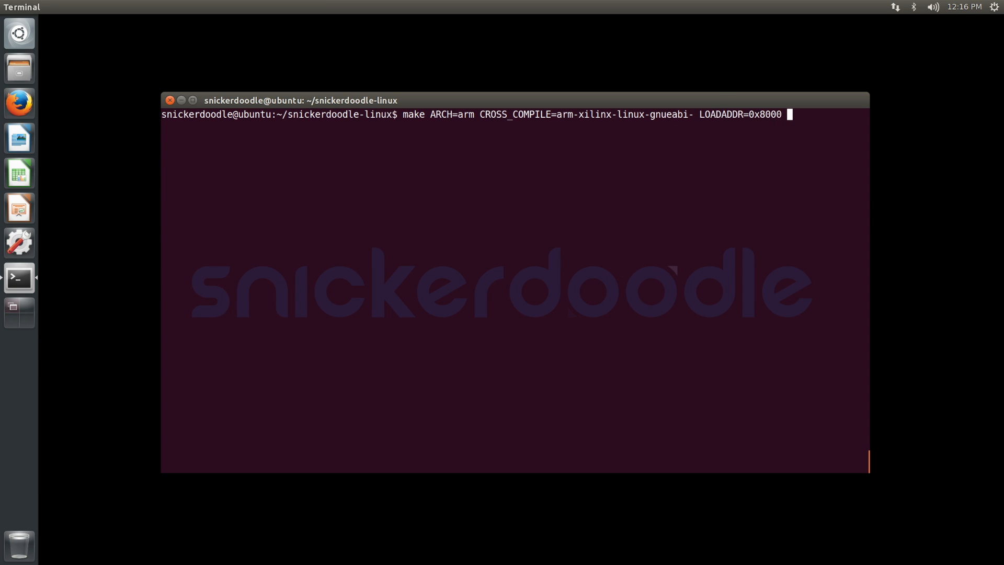
pyautogui.write('uImage')
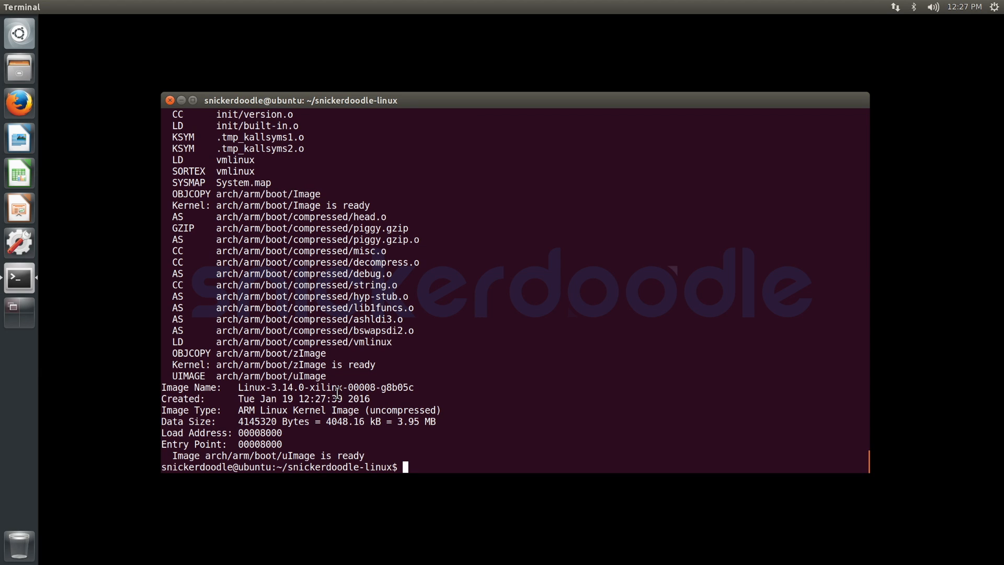
pyautogui.write('c')
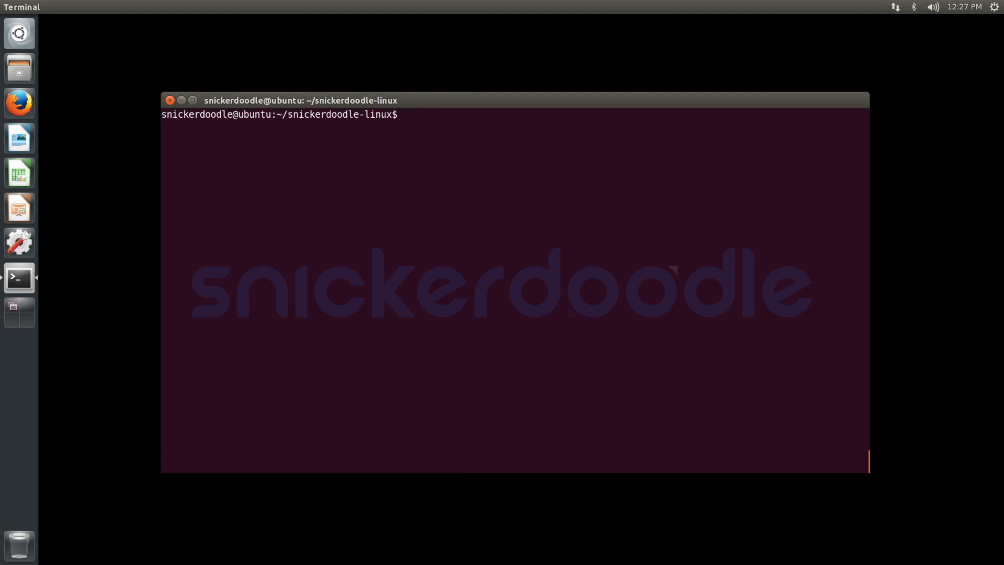
# Step: Run make ARCH=arm CROSS_COMPILE=arm-xilinx-linux-gnueabi- modules to build the kernel modules
pyautogui.write('make ARCH=arm')
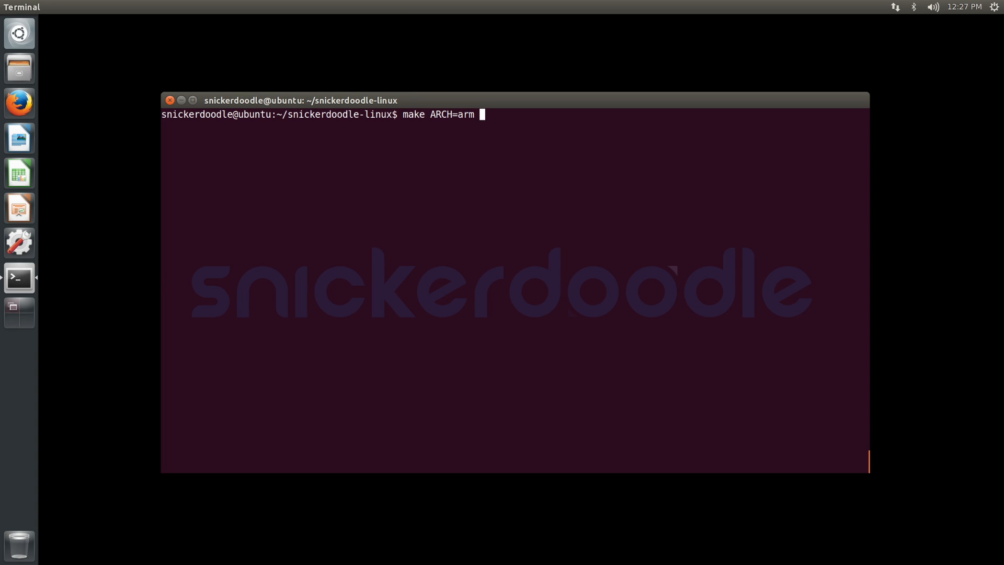
pyautogui.write('CROSS_COM')
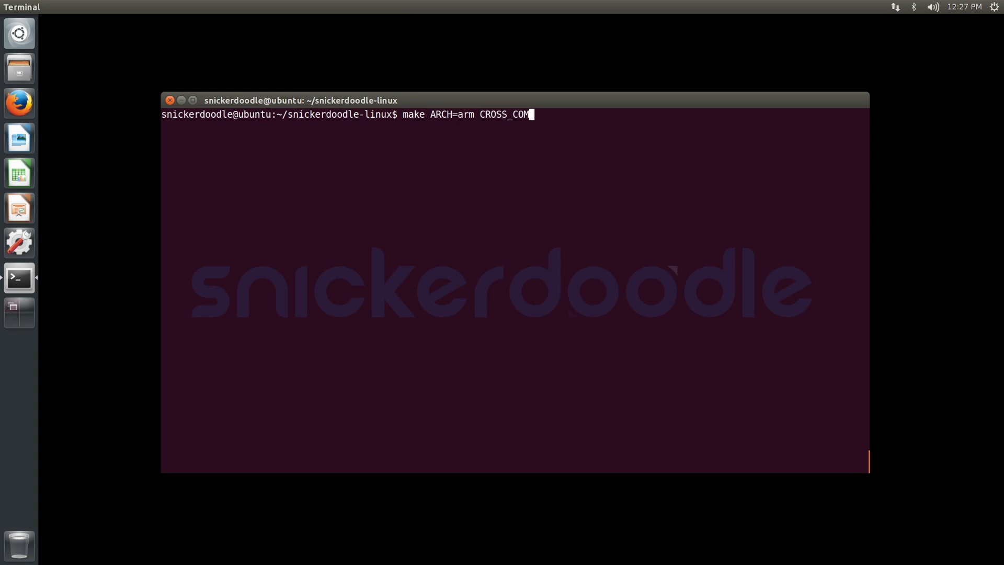
pyautogui.write('PILE=arm-xili')
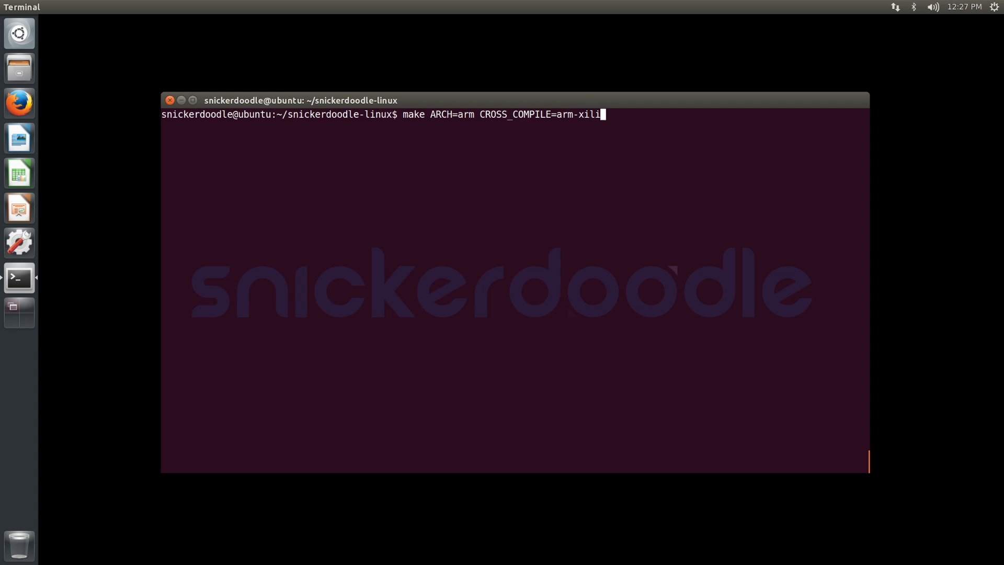
pyautogui.write('nx-linux-gnuea')
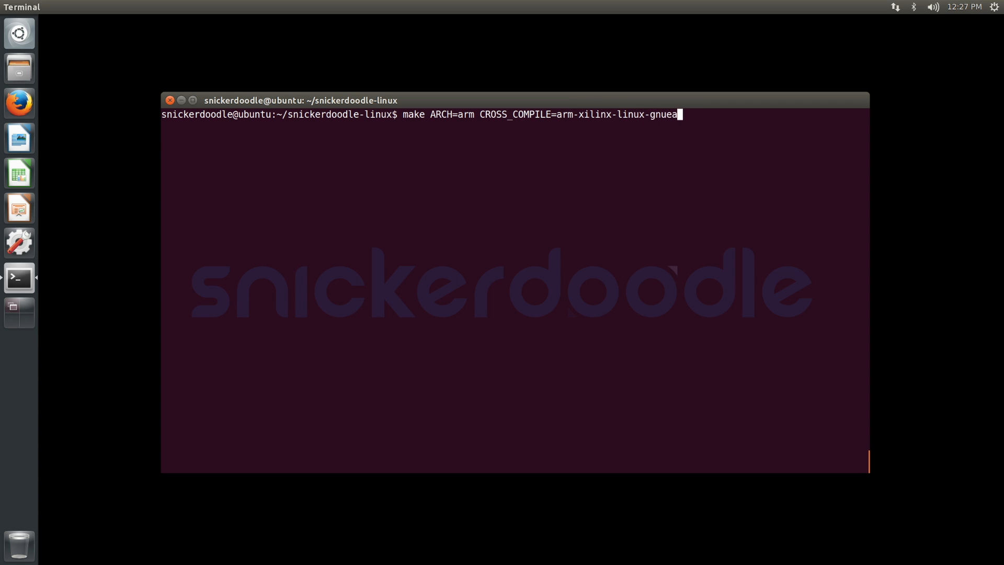
pyautogui.write('bi- modu')
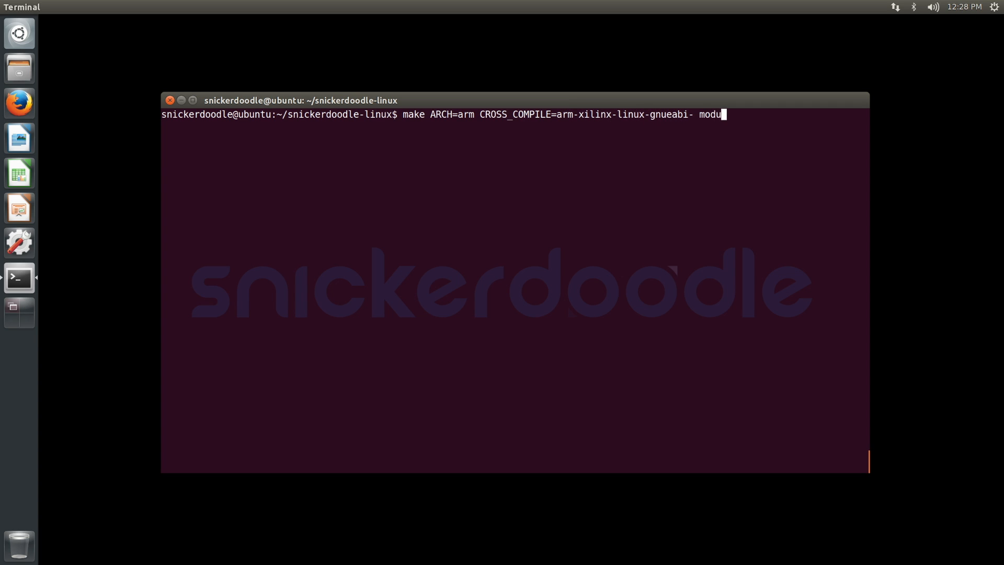
pyautogui.write('les')
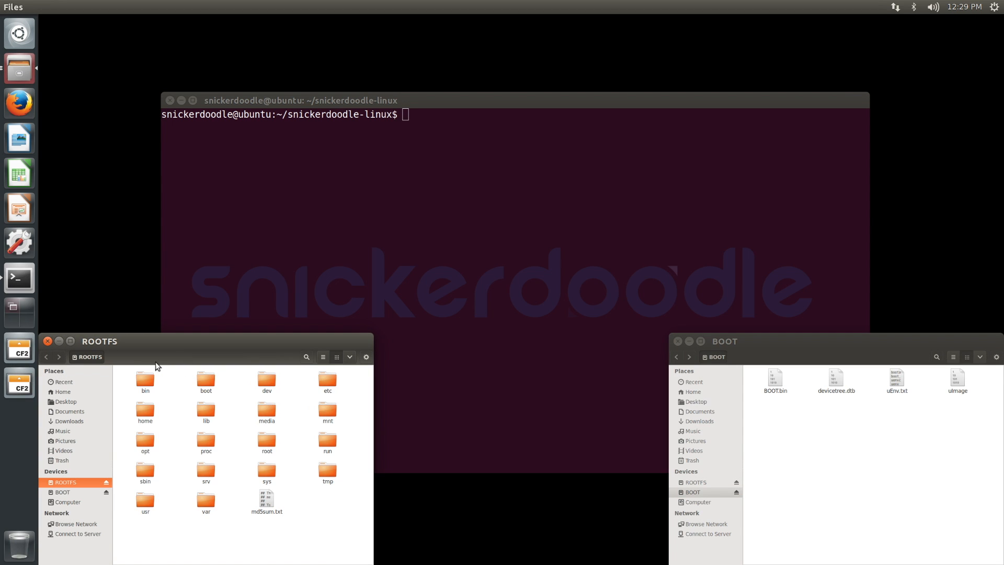
# Step: Close the ROOTFS and BOOT partition folder windows in Files
pyautogui.click(47, 341)
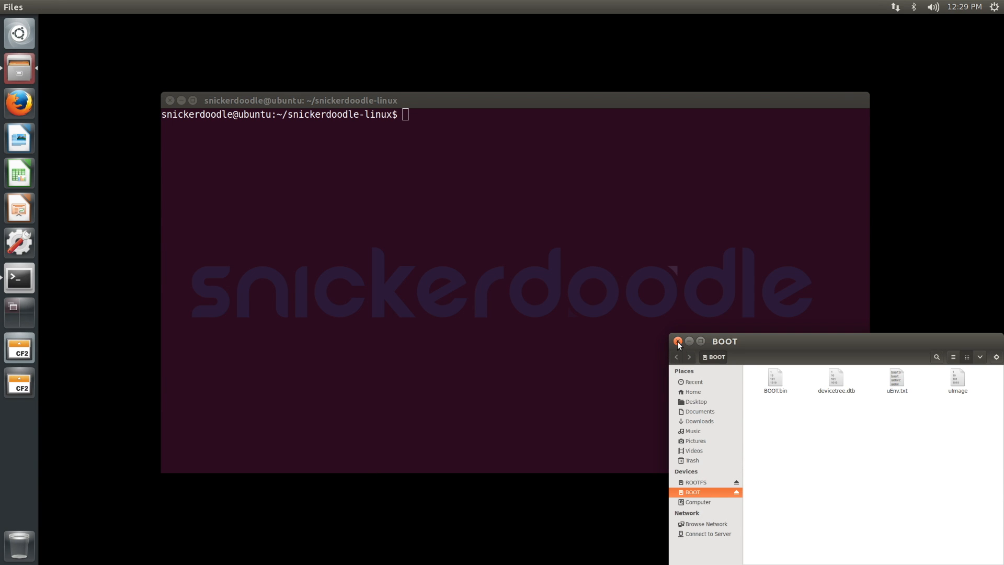
pyautogui.click(678, 341)
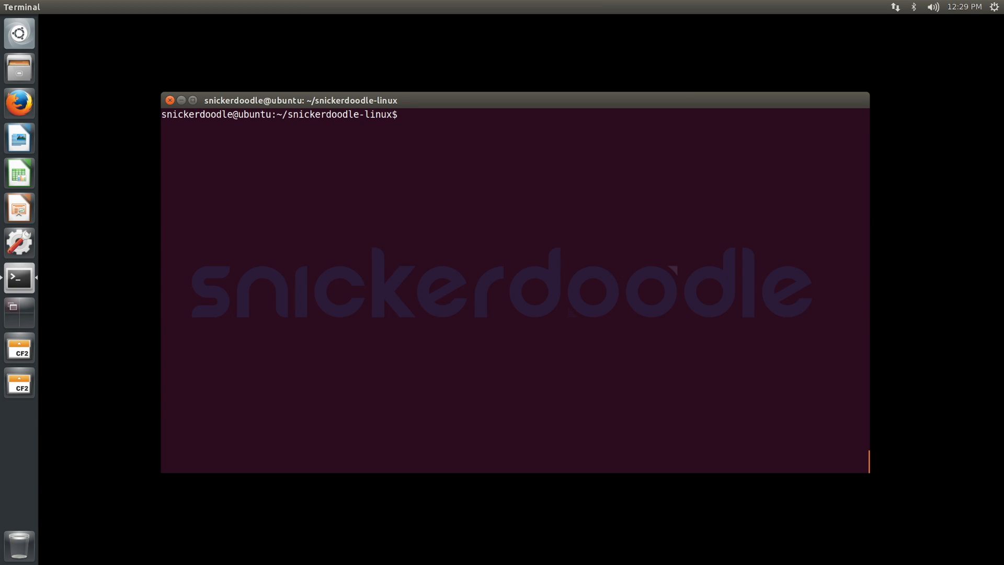
# Step: List mounts to confirm /dev/sdb1 BOOT and /dev/sdb2 ROOTFS under /media/snickerdoodle
pyautogui.write('mount')
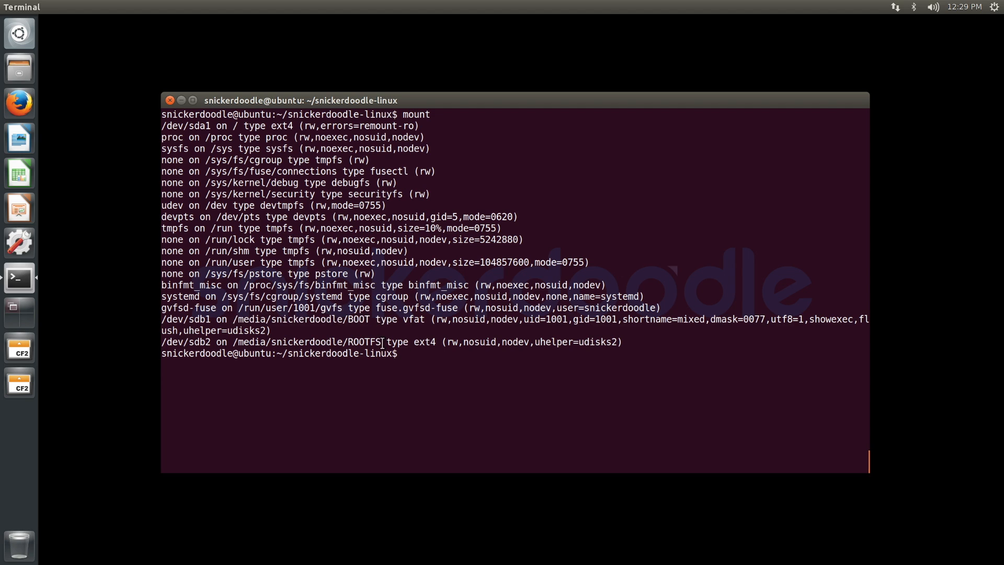
pyautogui.write('c')
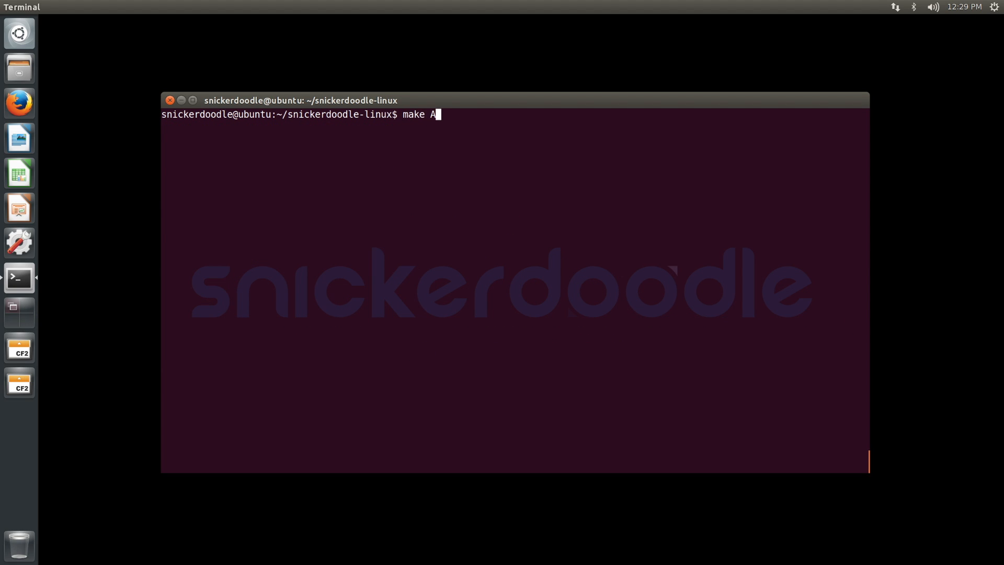
# Step: Attempt make ARCH=arm INSTALL_MOD_PATH=/media/snickerdoodle/ROOTFS/ modules_install without root, then clear the permission error
pyautogui.write('RCH=arm')
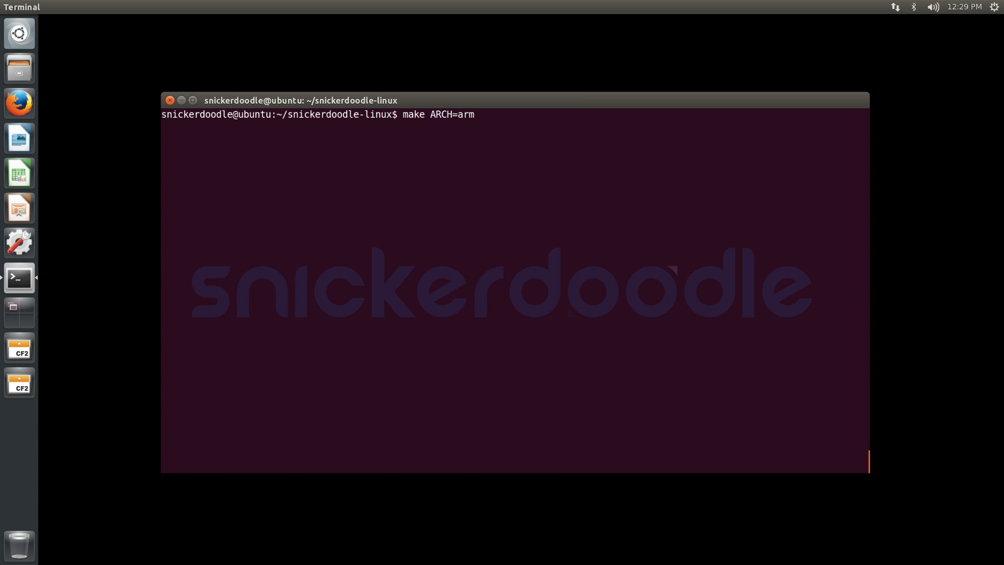
pyautogui.write('INS')
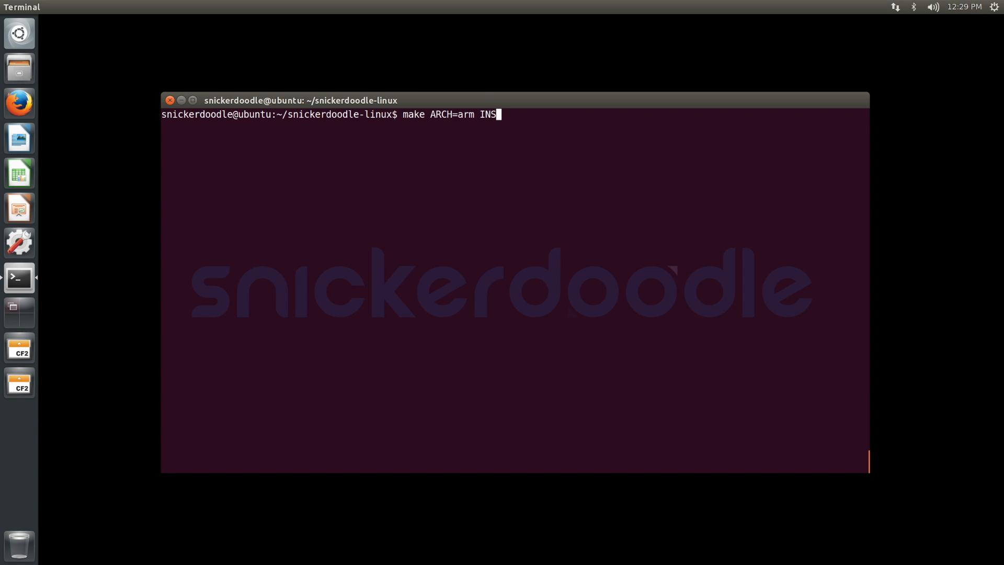
pyautogui.write('TALL_MOD_P:ATH=/')
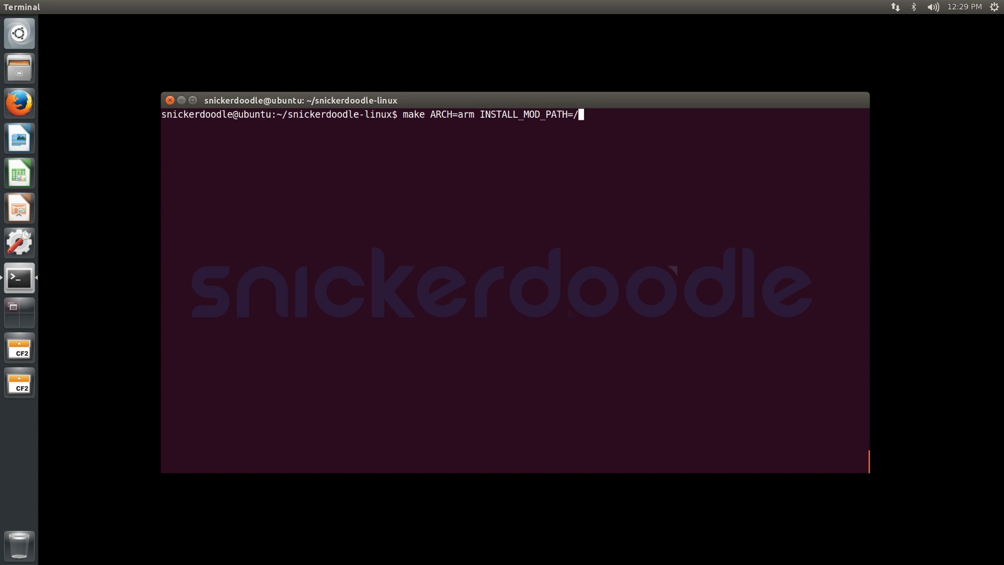
pyautogui.write('media/snickerdoodle/ROOTFS/')
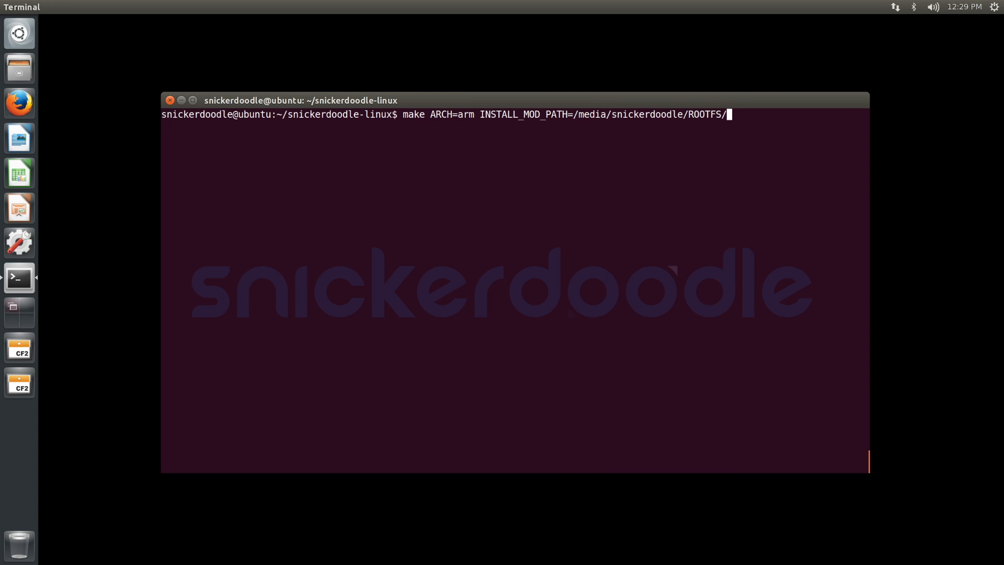
pyautogui.write('modules_install')
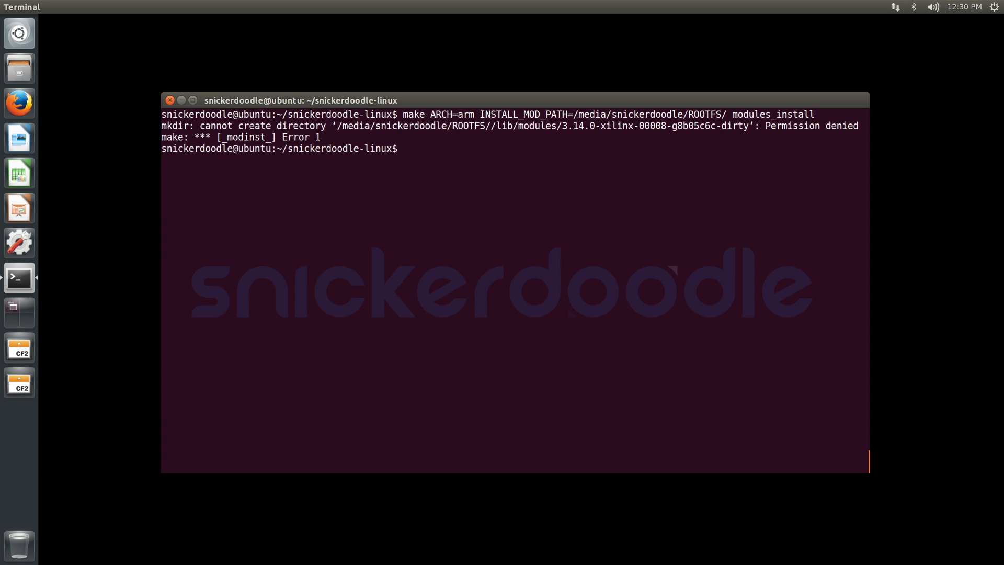
pyautogui.write('clear')
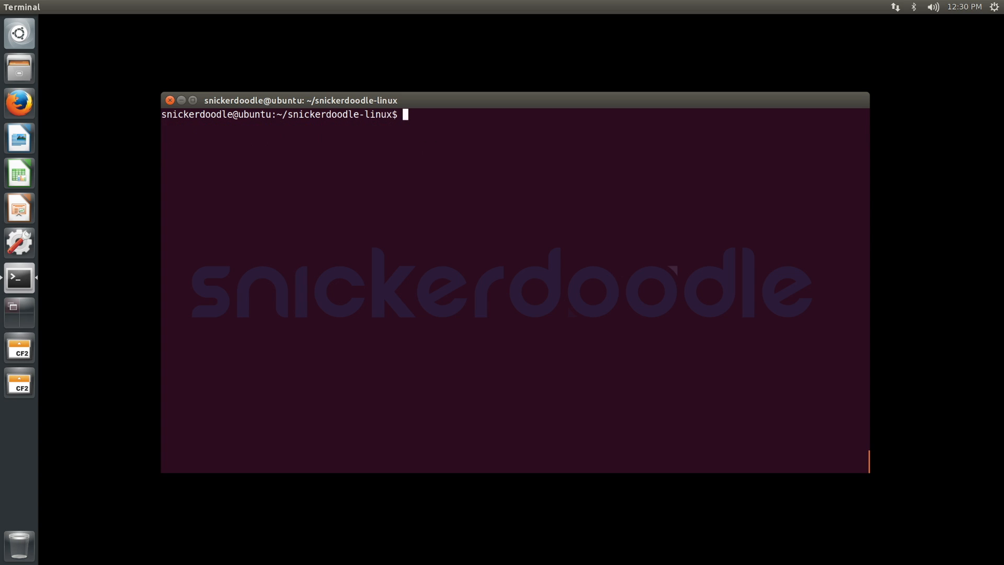
# Step: Rerun the modules_install into the ROOTFS partition with sudo so it succeeds
pyautogui.write('sudo make AR')
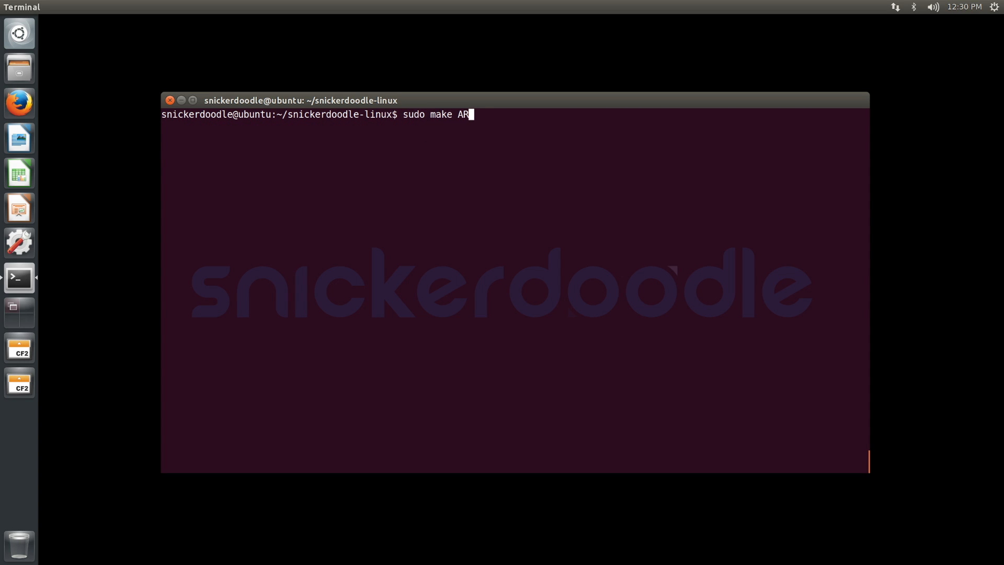
pyautogui.write('CH=arm')
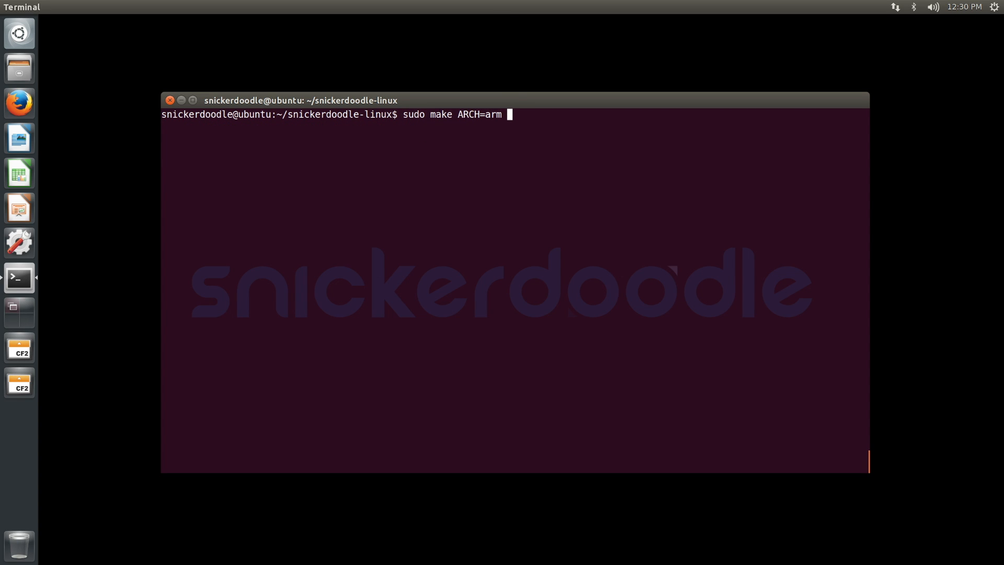
pyautogui.write('INSTALL_MOD_PA')
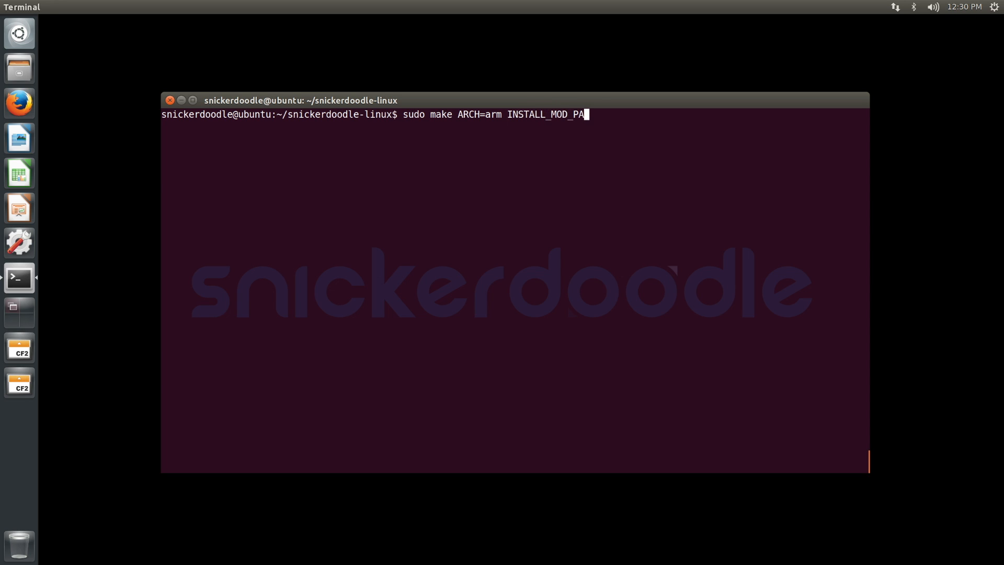
pyautogui.write('TH=')
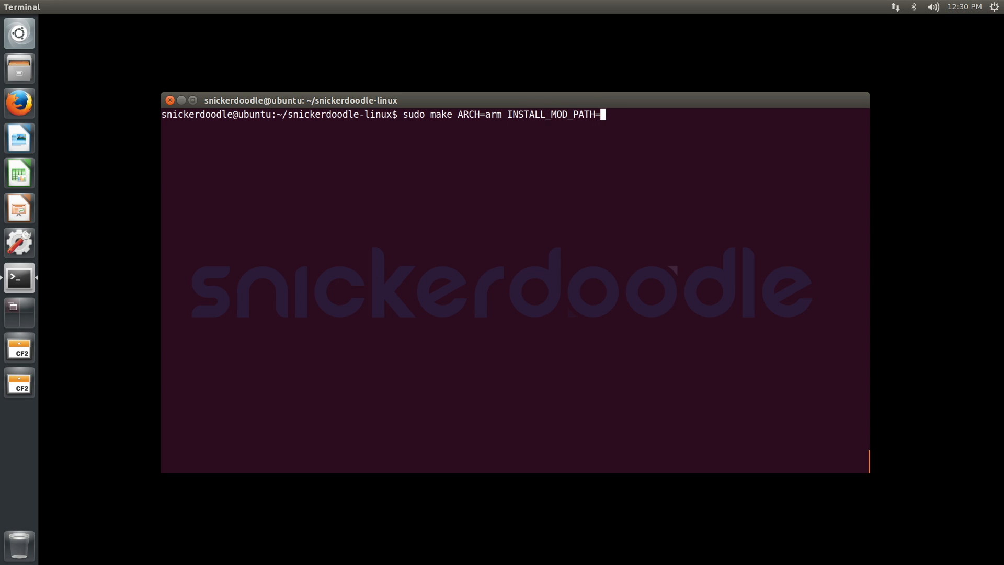
pyautogui.write('/media/snickerdoodle/')
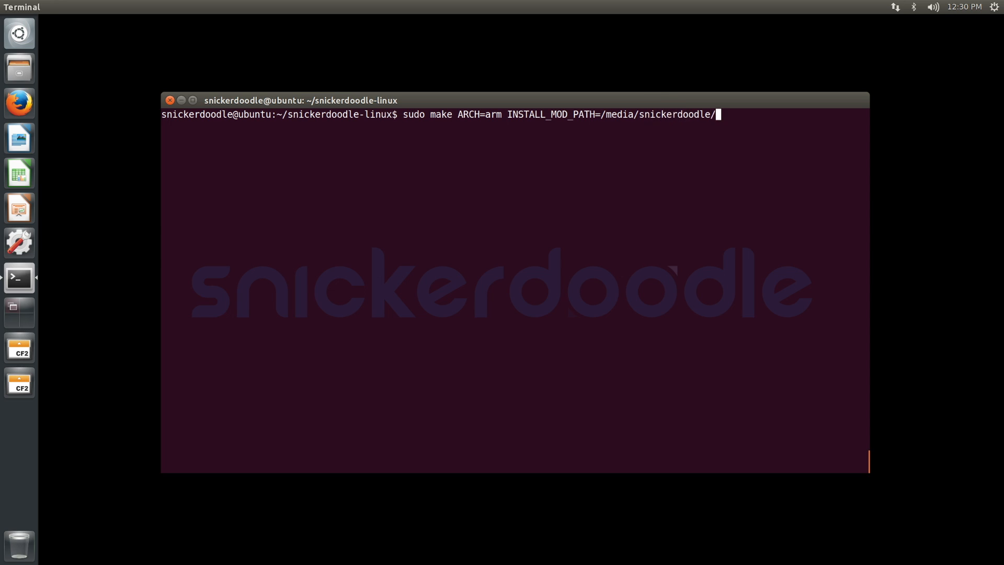
pyautogui.write('ROOTFS/ modu')
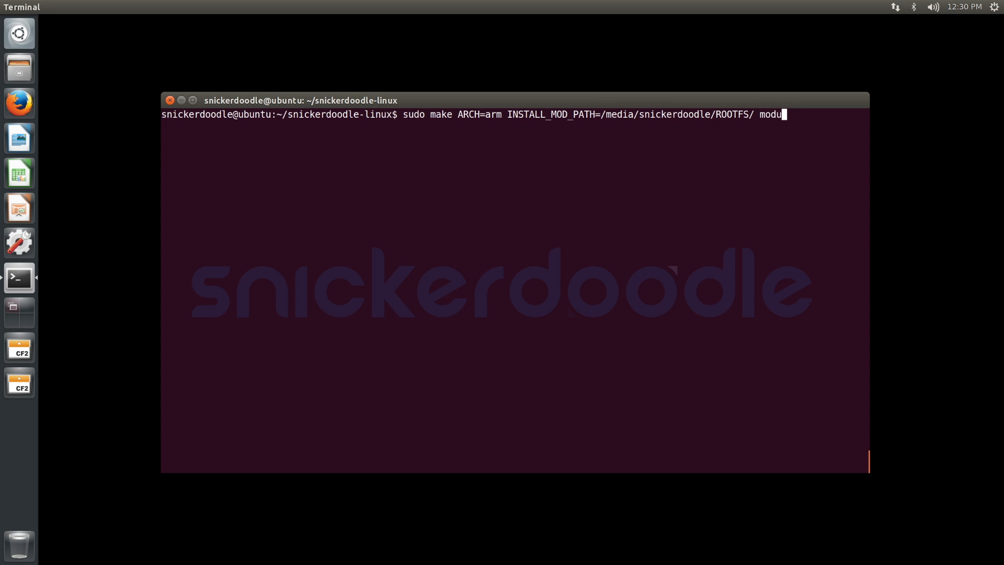
pyautogui.write('les_ins')
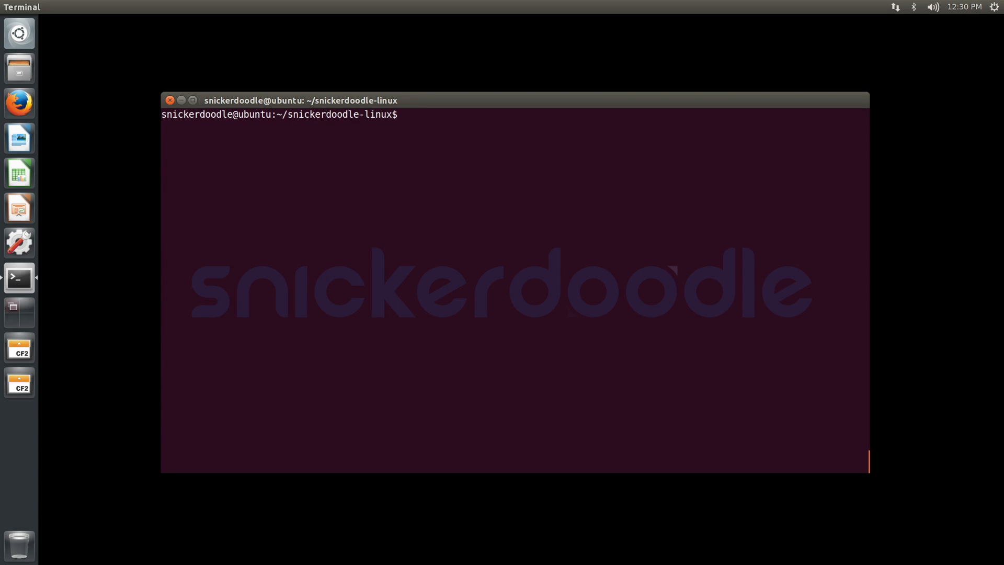
# Step: Copy arch/arm/boot/uImage to /media/snickerdoodle/BOOT/ with sudo cp
pyautogui.write('cp')
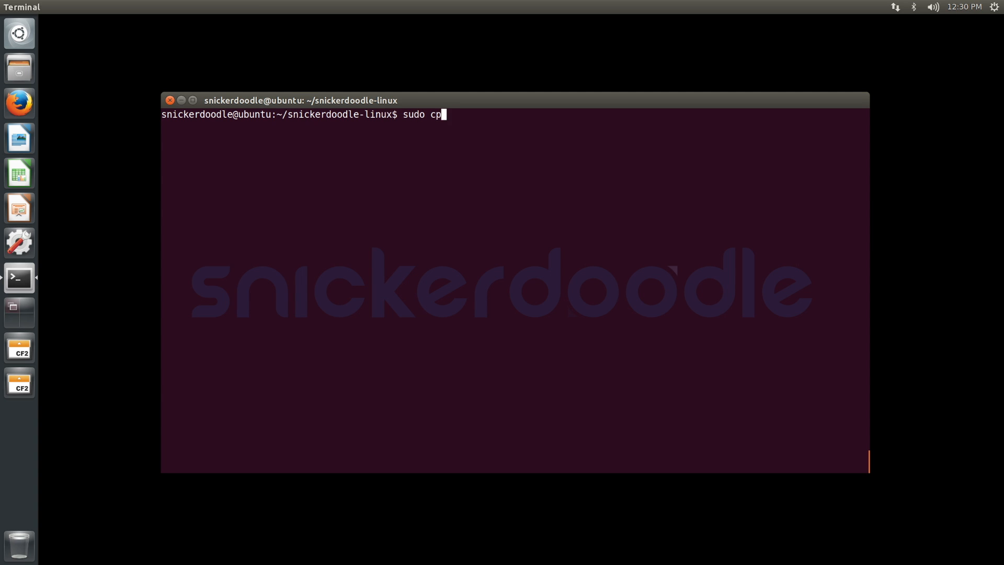
pyautogui.write('arch/arm/boot/uI')
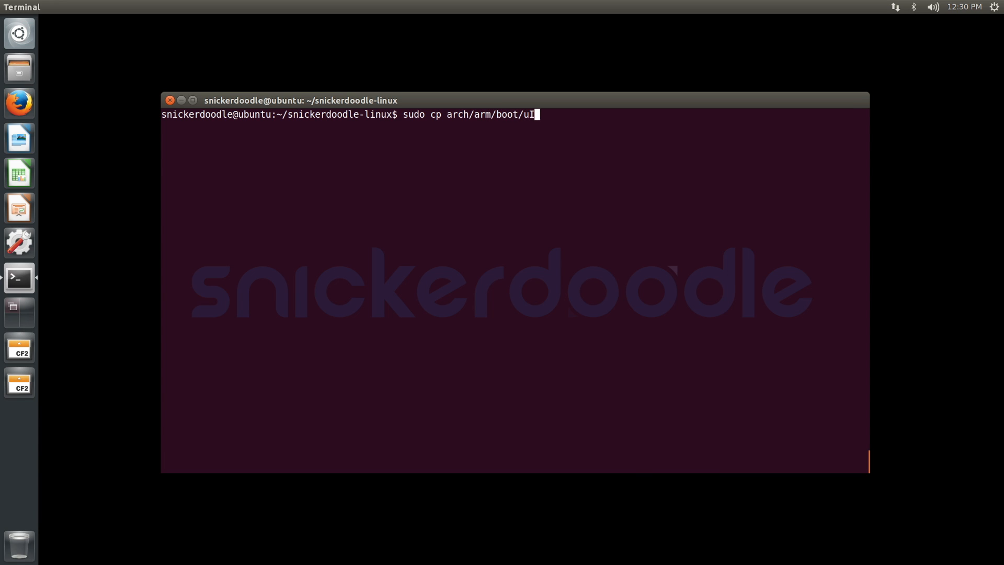
pyautogui.write('mage /media/sn')
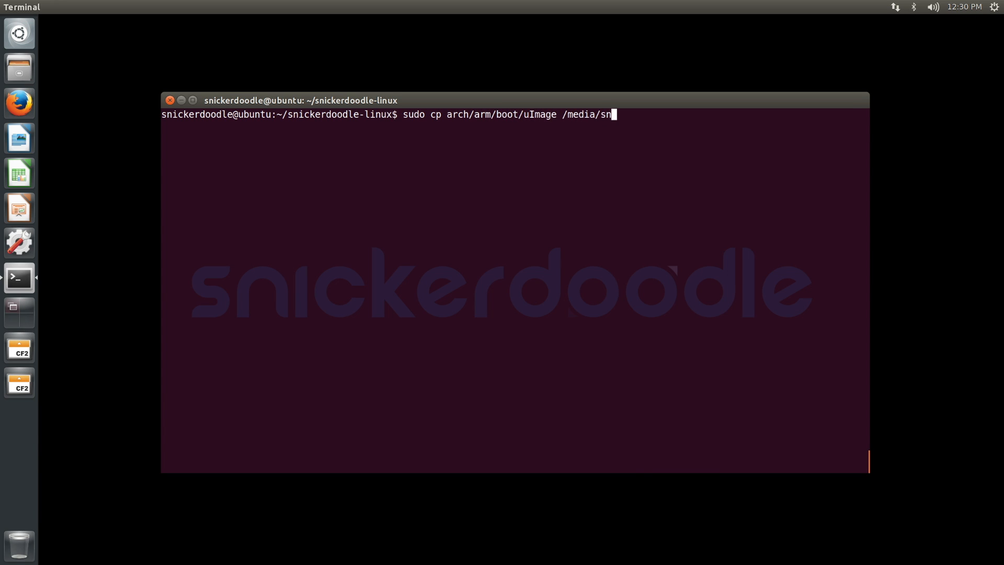
pyautogui.write('ickerdoodle/BH')
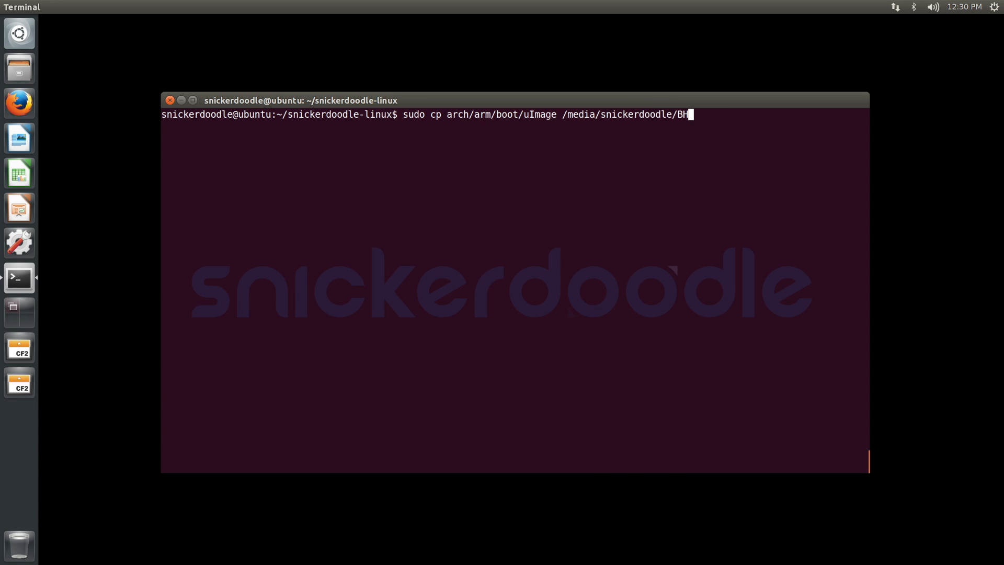
pyautogui.write('OOT/')
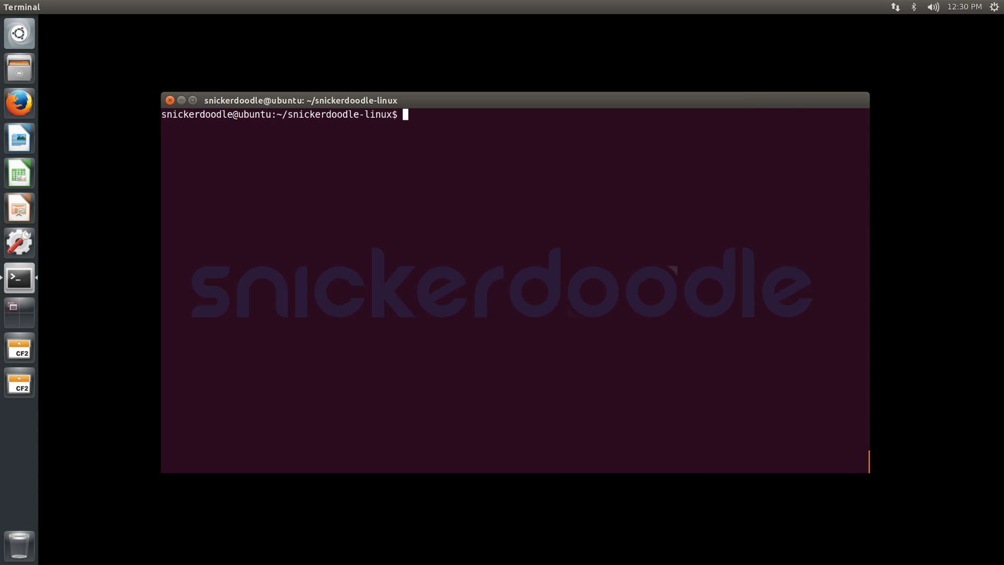
# Step: Run sudo eject /dev/sdb to unmount the SD card, then clear the screen
pyautogui.write('sudo e')
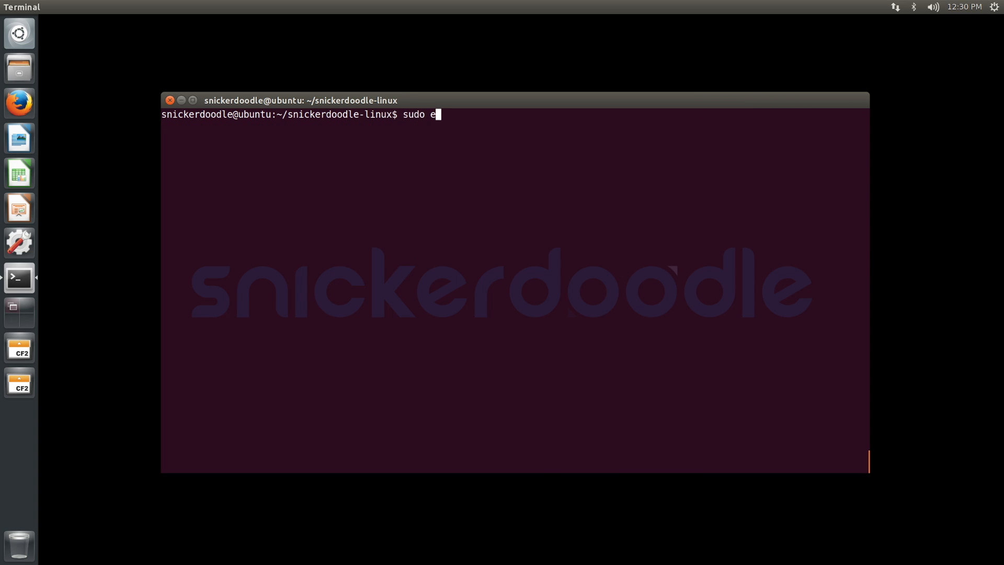
pyautogui.write('ject /dev/')
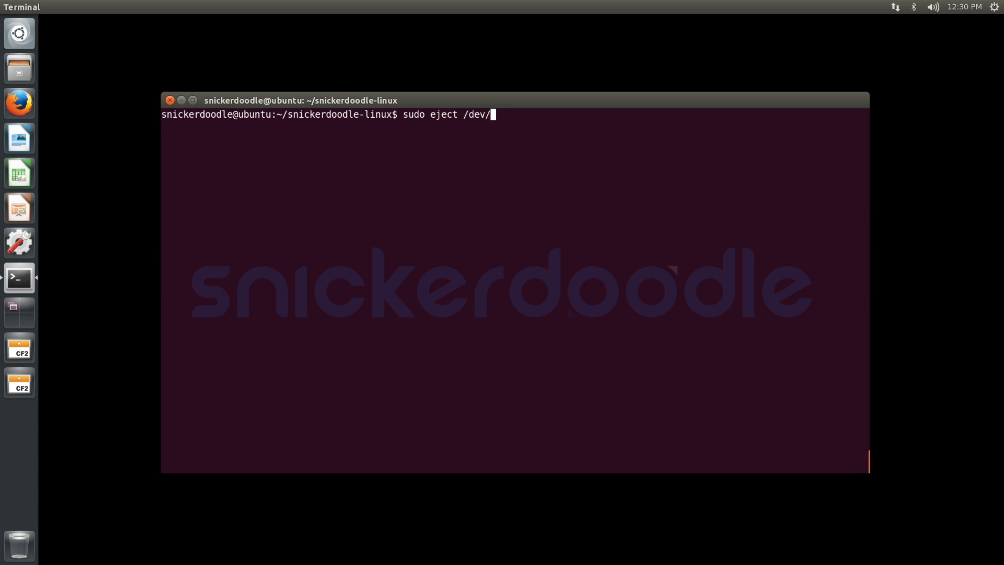
pyautogui.write('sdb')
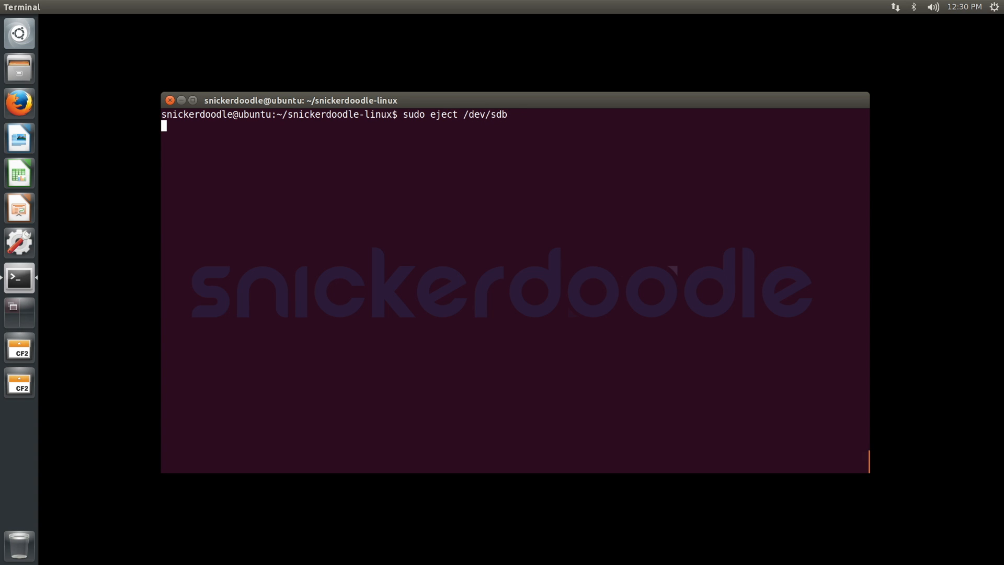
pyautogui.write('cle')
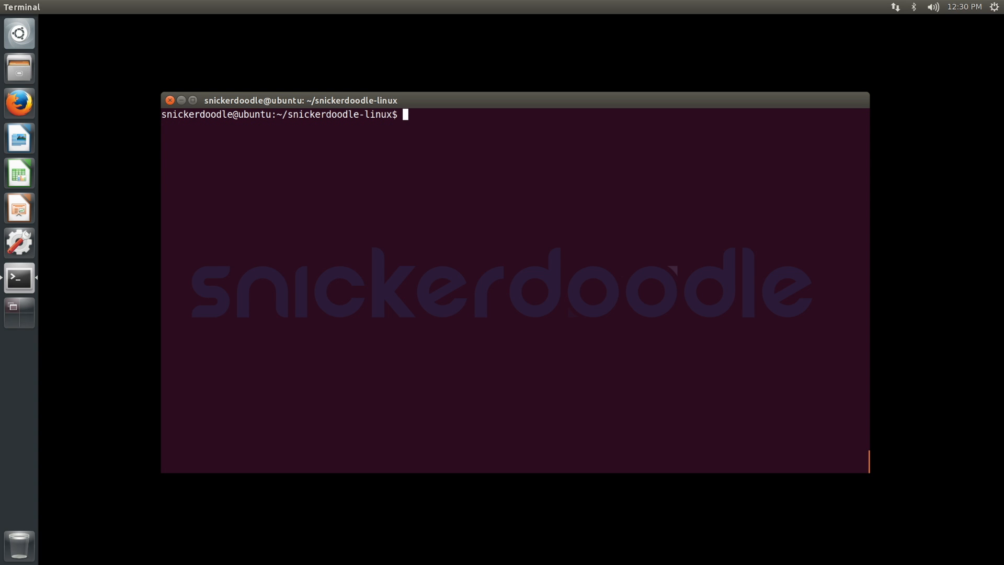
pyautogui.moveTo(442, 266)
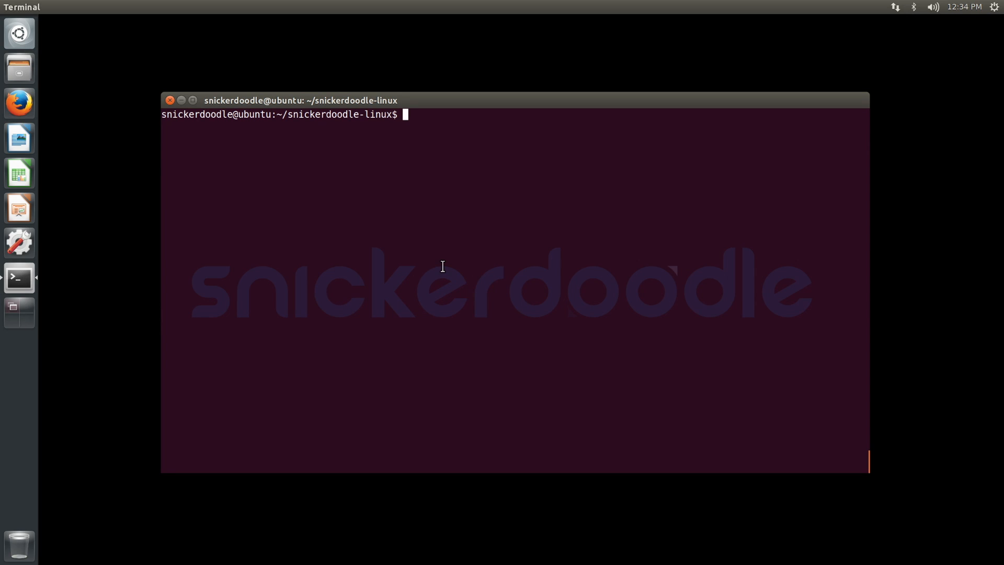
# Step: Start sudo minicom on /dev/ttyUSB0 at 115200 8N1
pyautogui.write('sudo minicom')
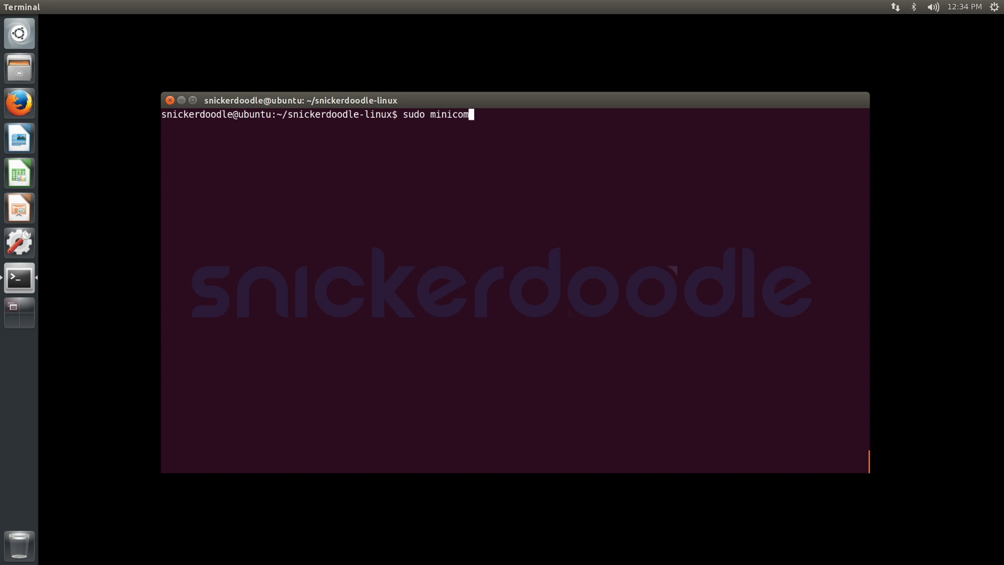
pyautogui.press('Return')
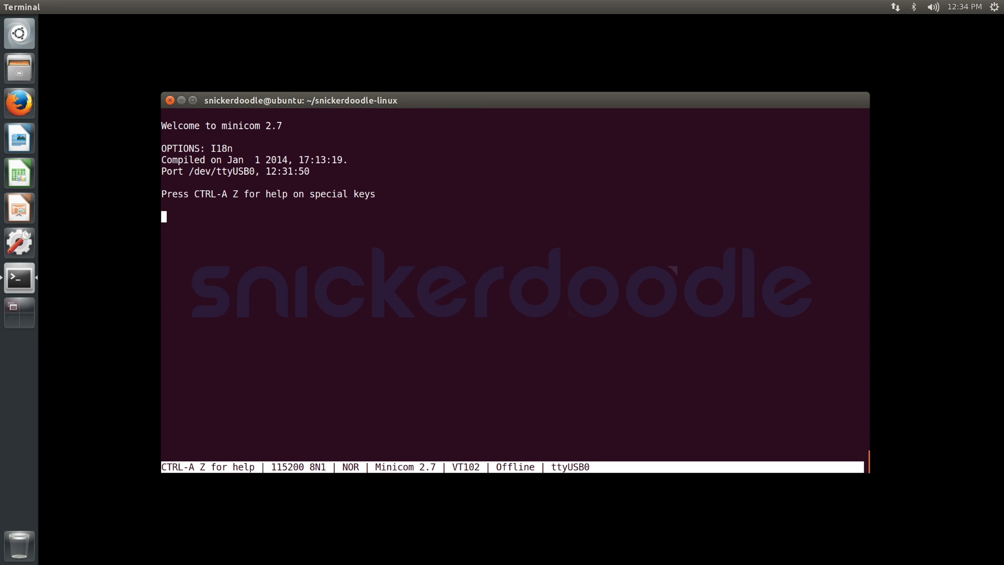